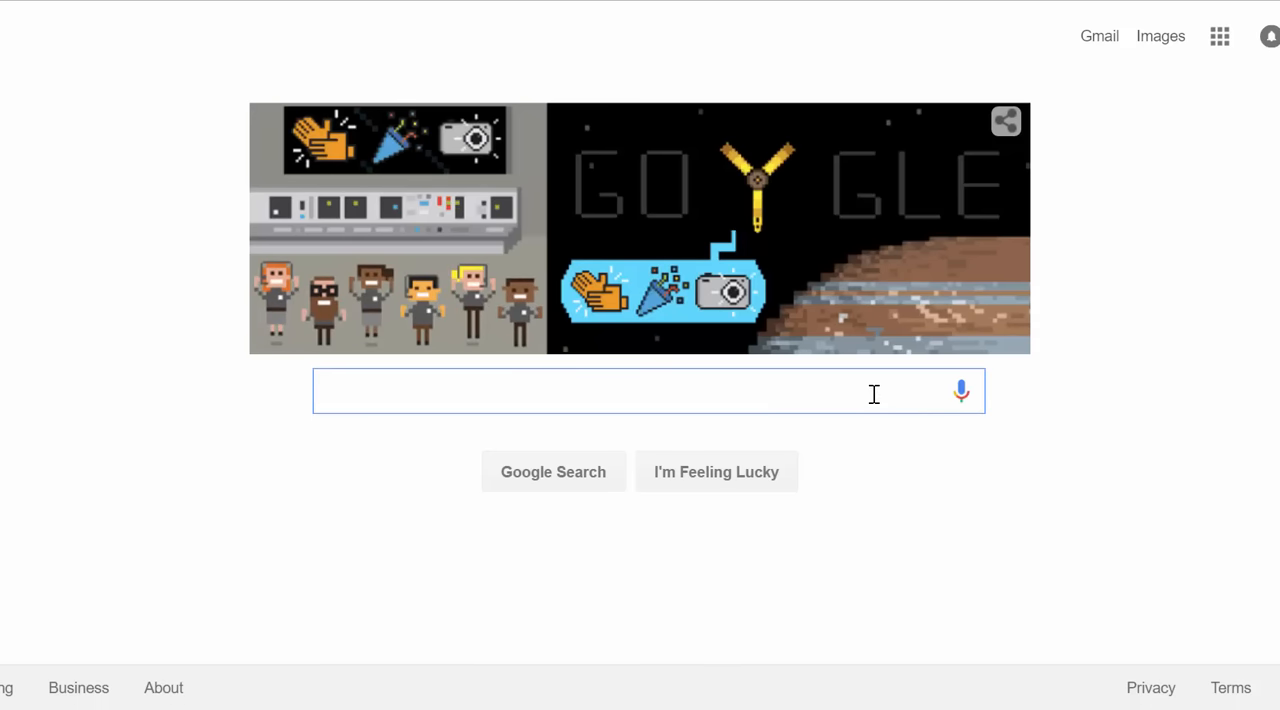
mouse_move(700, 474)
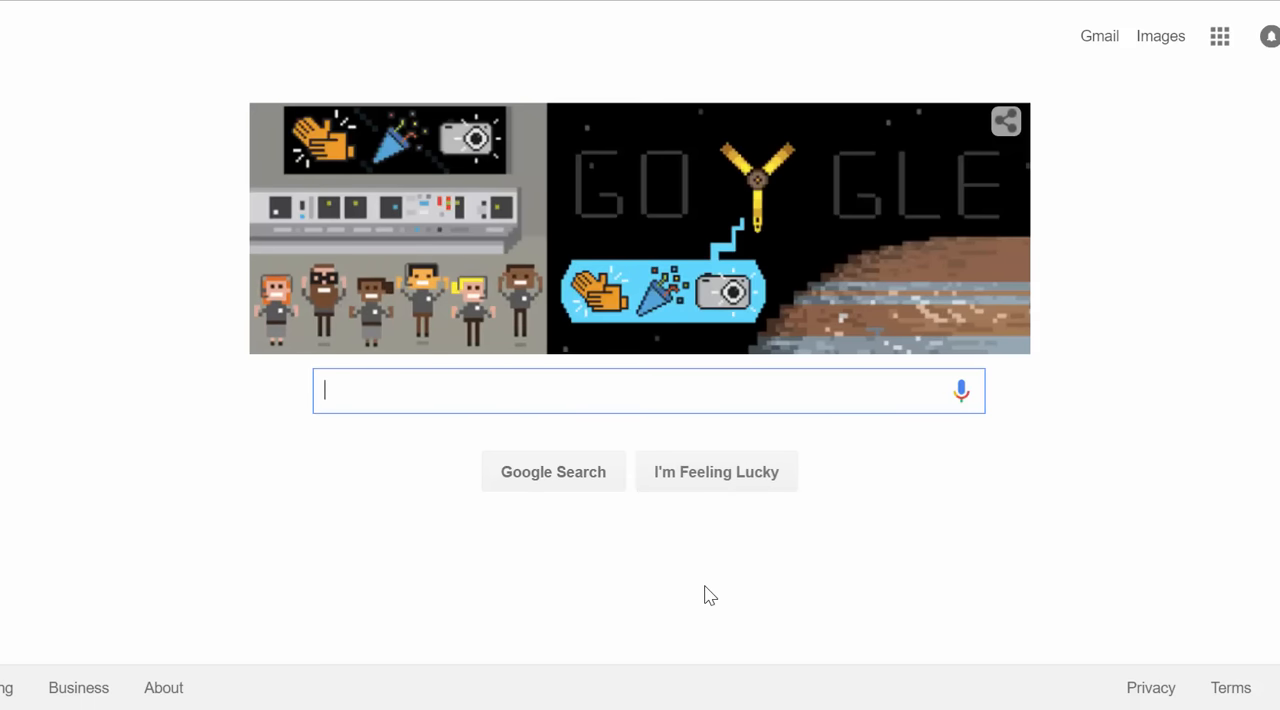
Search Google for 'dueling network' via the 'duel' suggestion
text(duel)
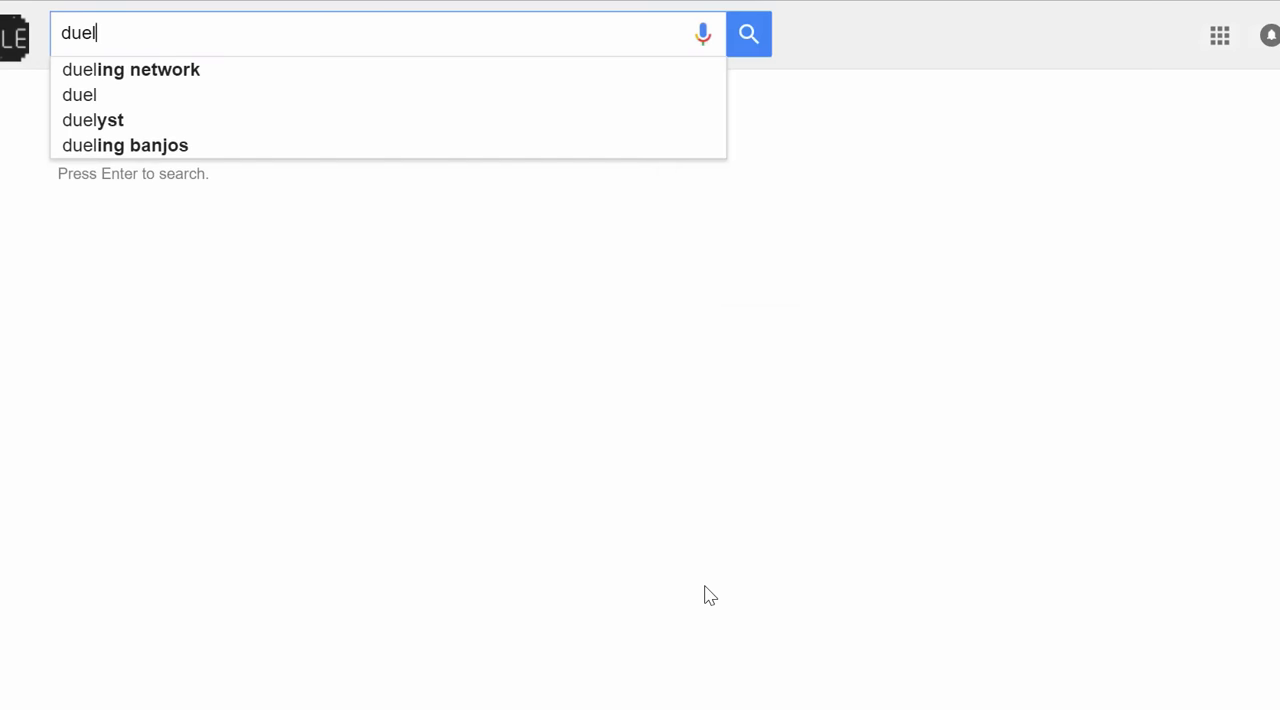
click(134, 68)
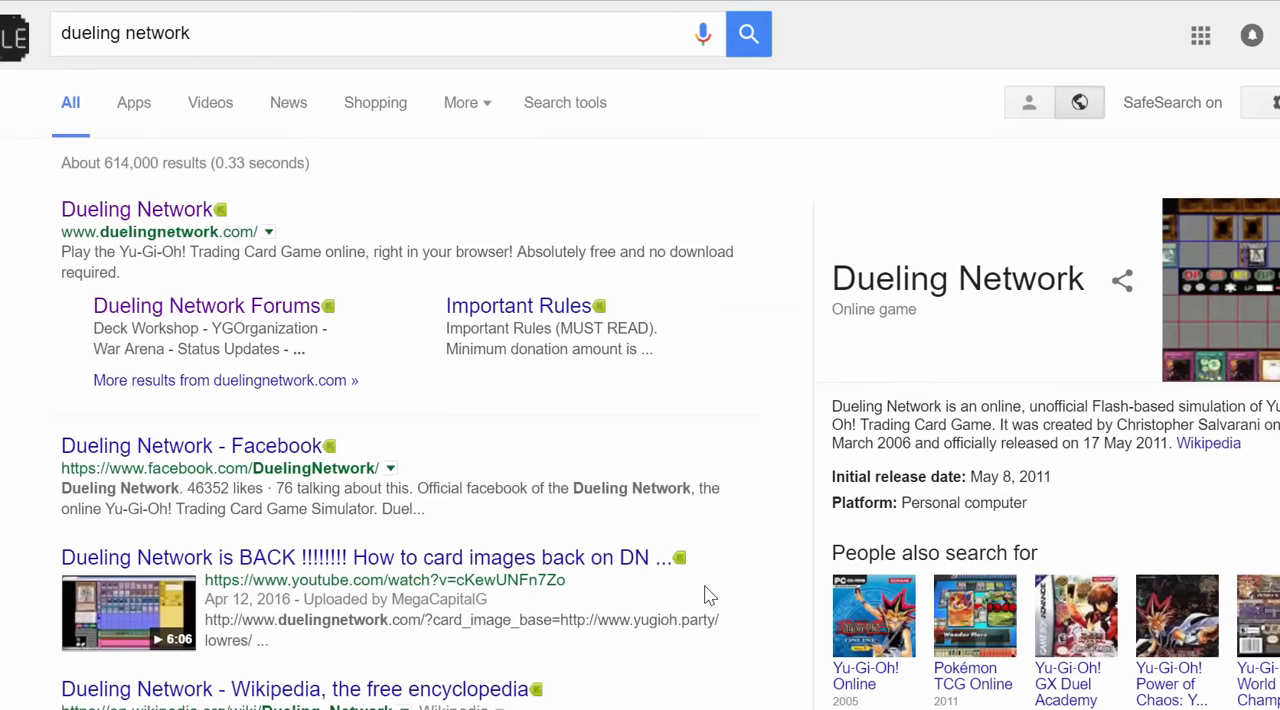
mouse_move(96, 228)
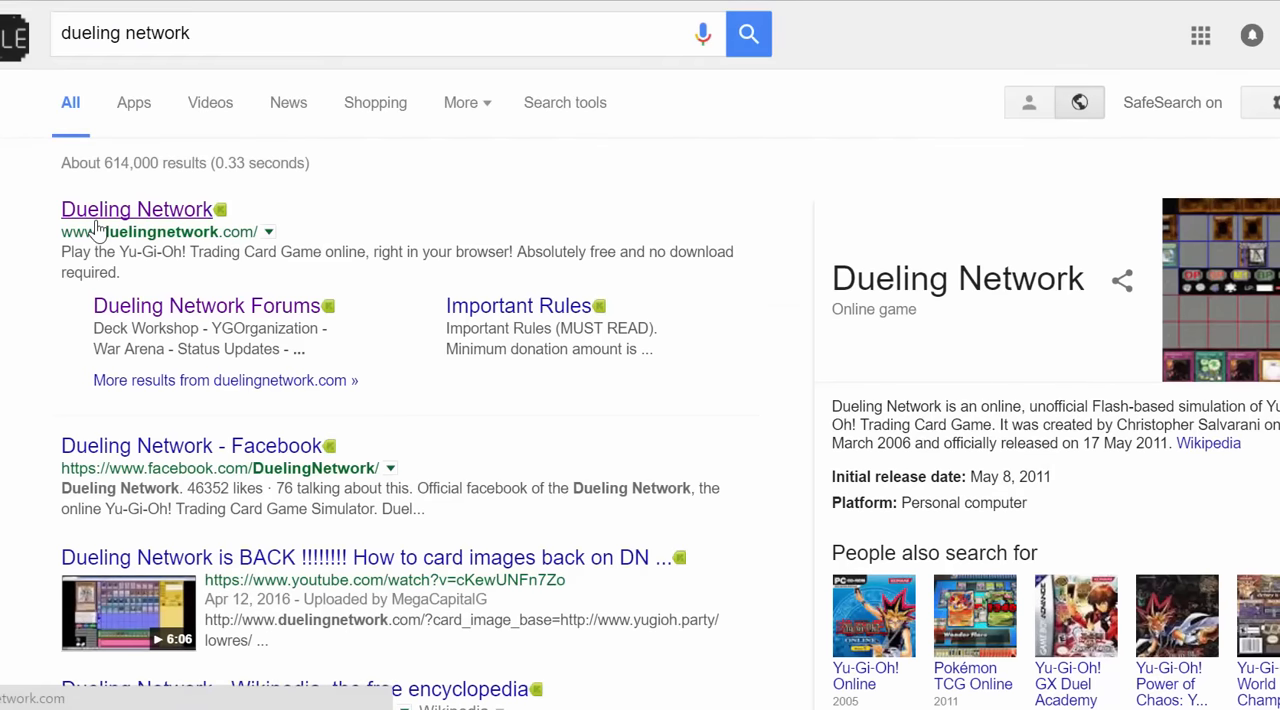
Open the Dueling Network result and highlight part of the takedown notice sentence
click(136, 208)
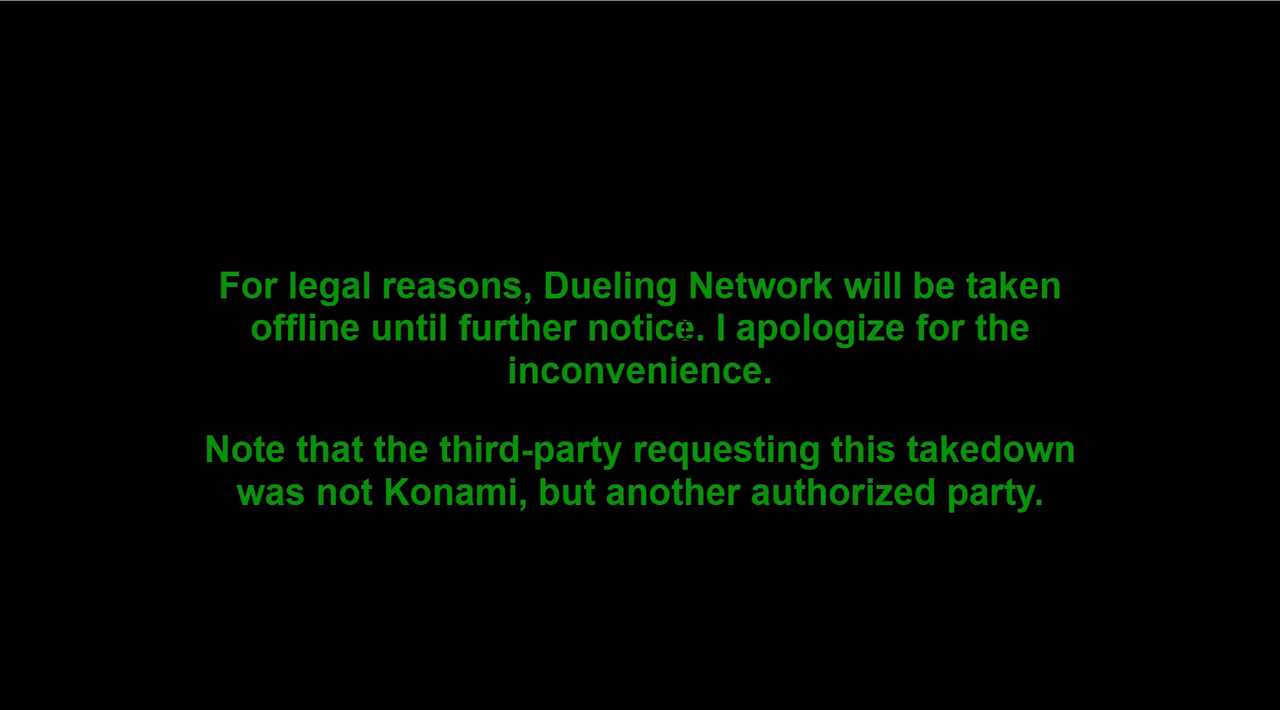
mouse_move(324, 438)
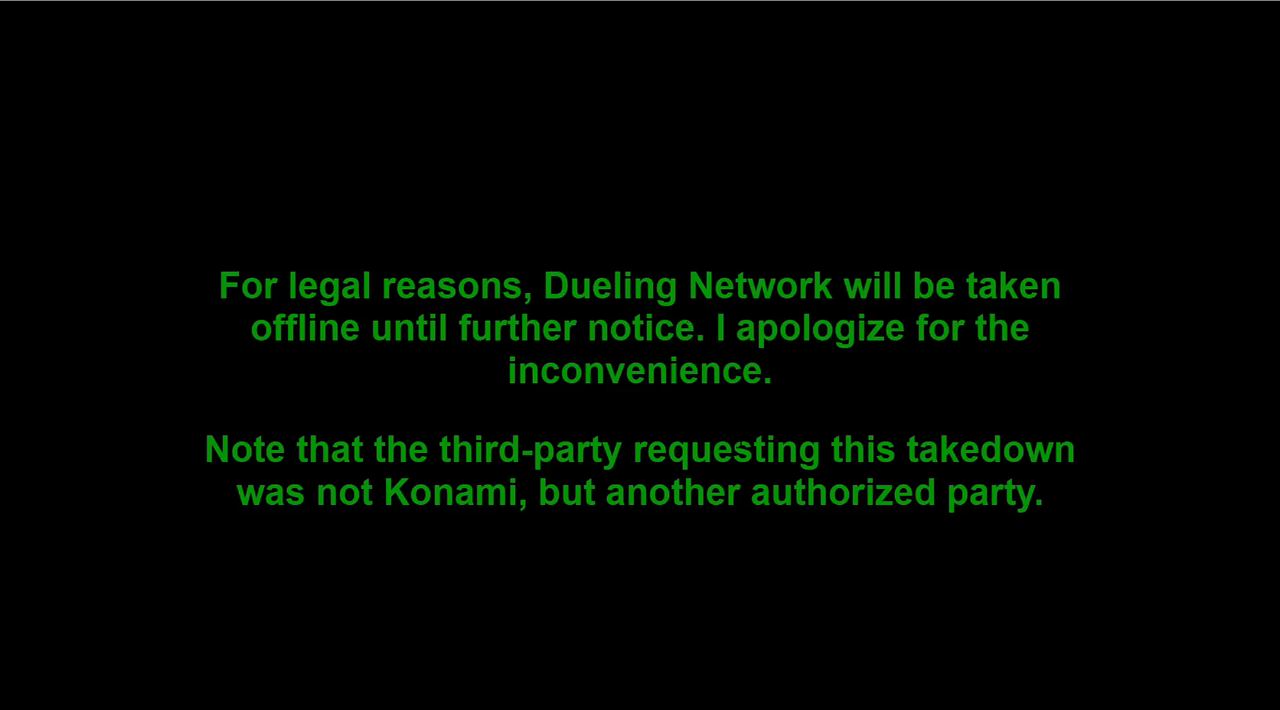
drag(320, 492, 516, 492)
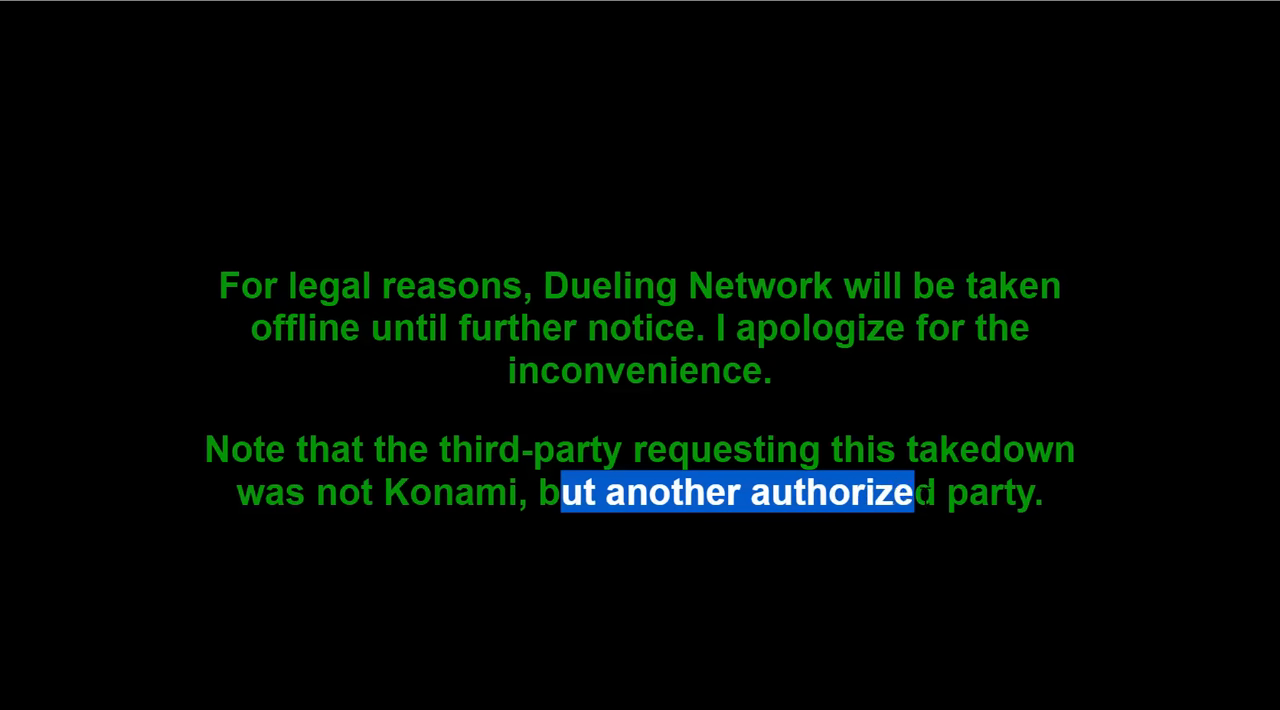
click(456, 114)
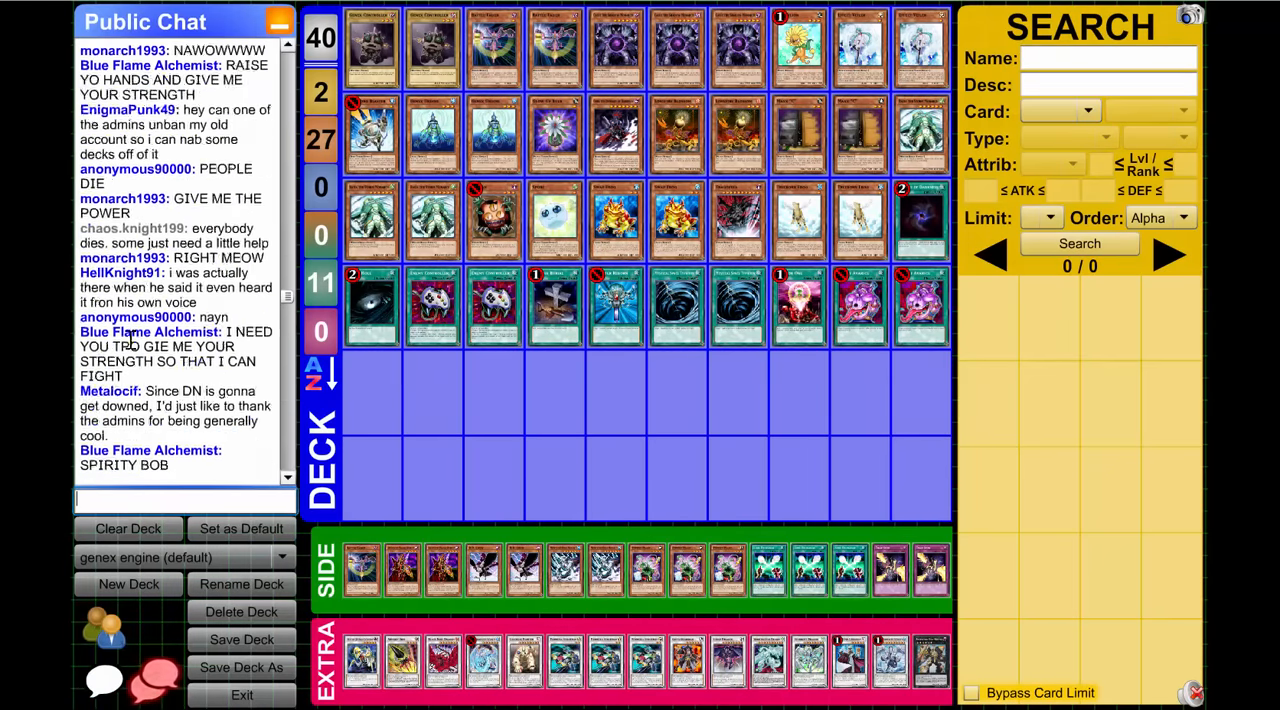
Scroll the alternate-link page while the intro animation with card backs loads
scroll(down, 3)
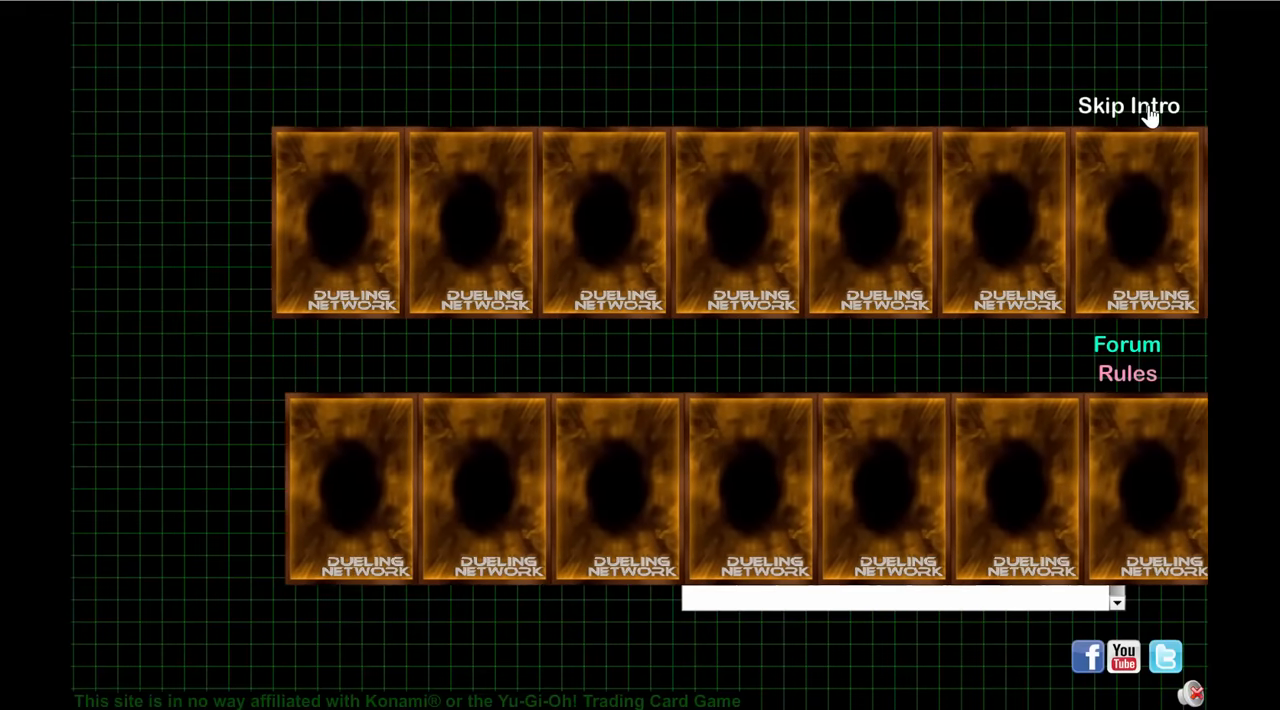
Skip the intro and enter the dueling area from the logged-in home page
click(1132, 108)
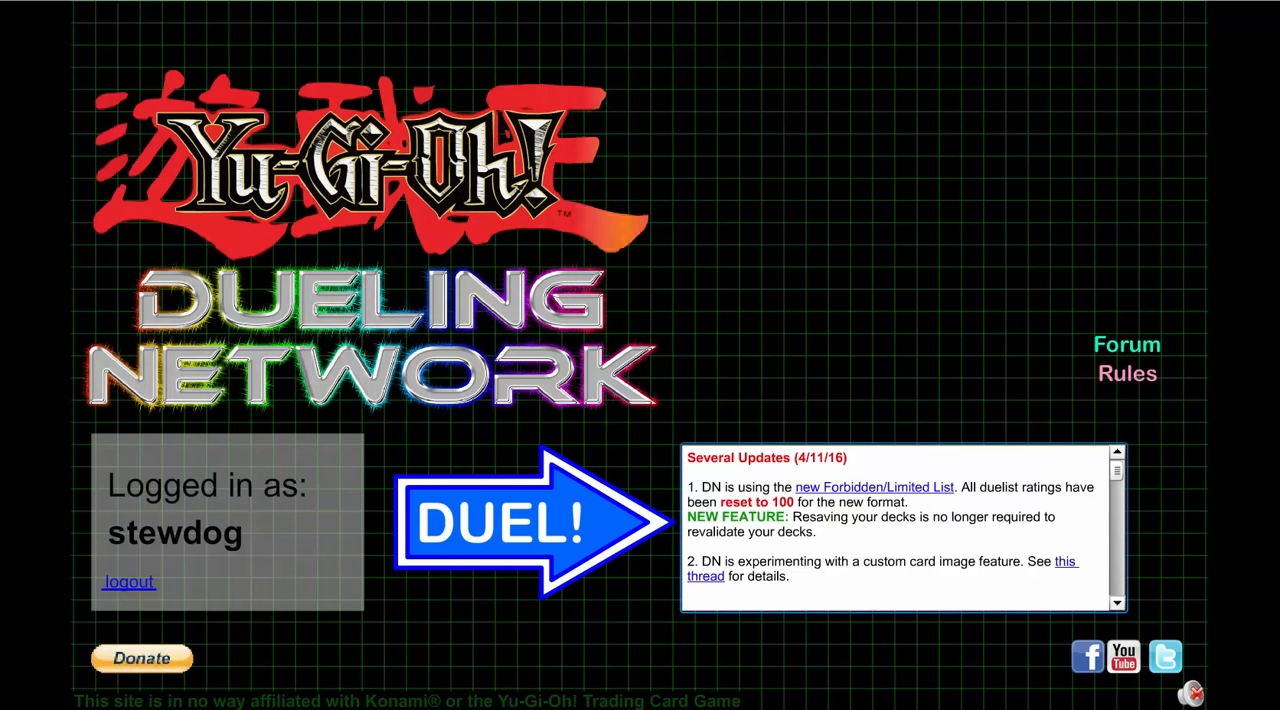
click(516, 520)
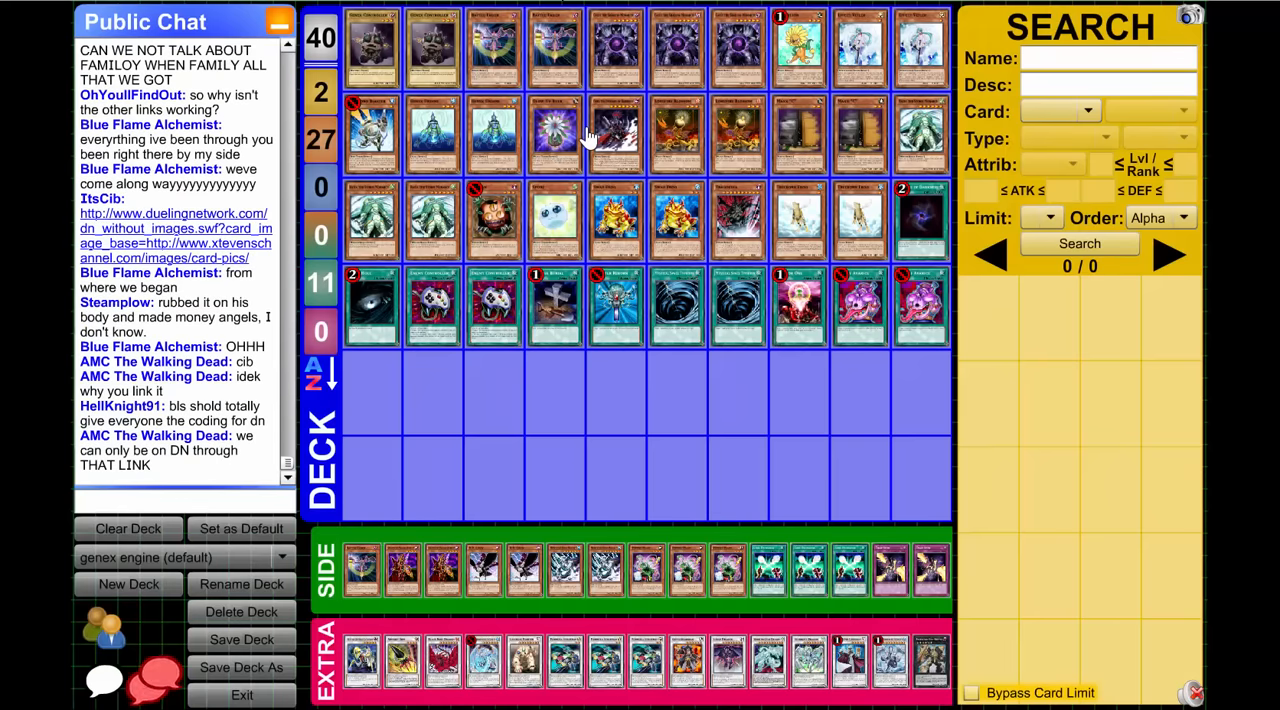
Browse the saved-deck list, then exit the deck editor to the duel lobby
click(178, 556)
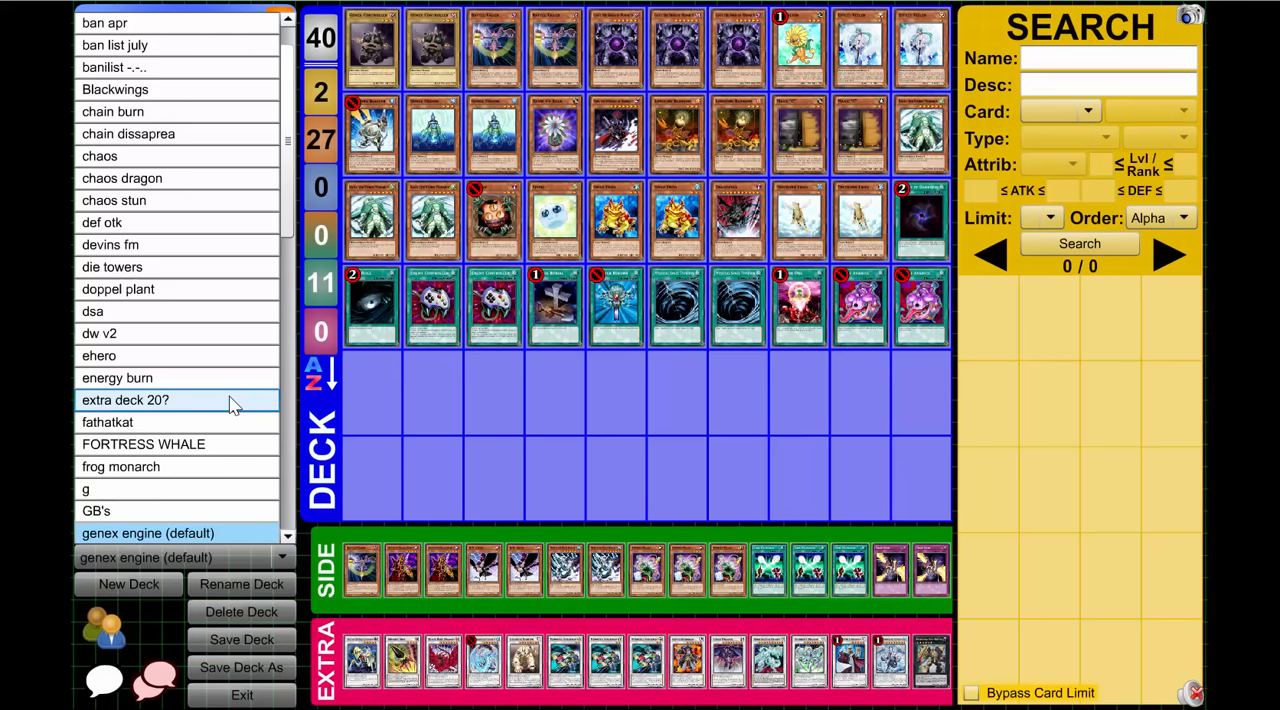
scroll(down, 3)
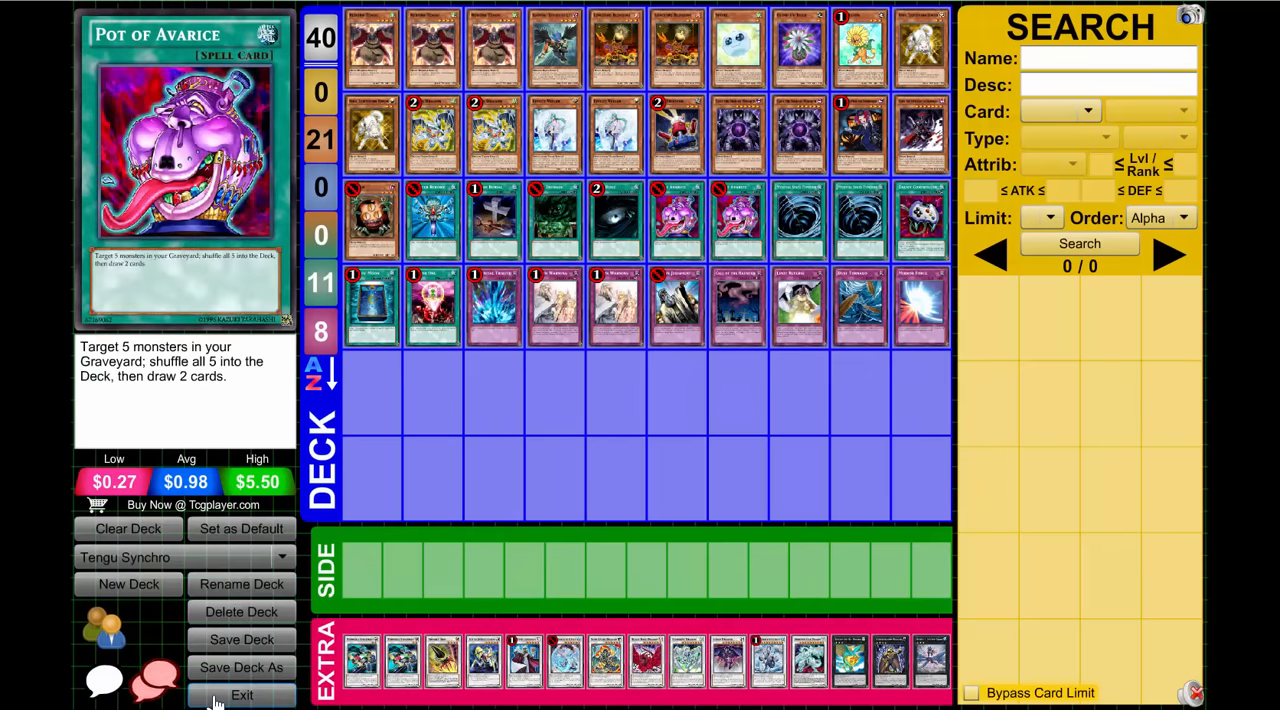
click(242, 694)
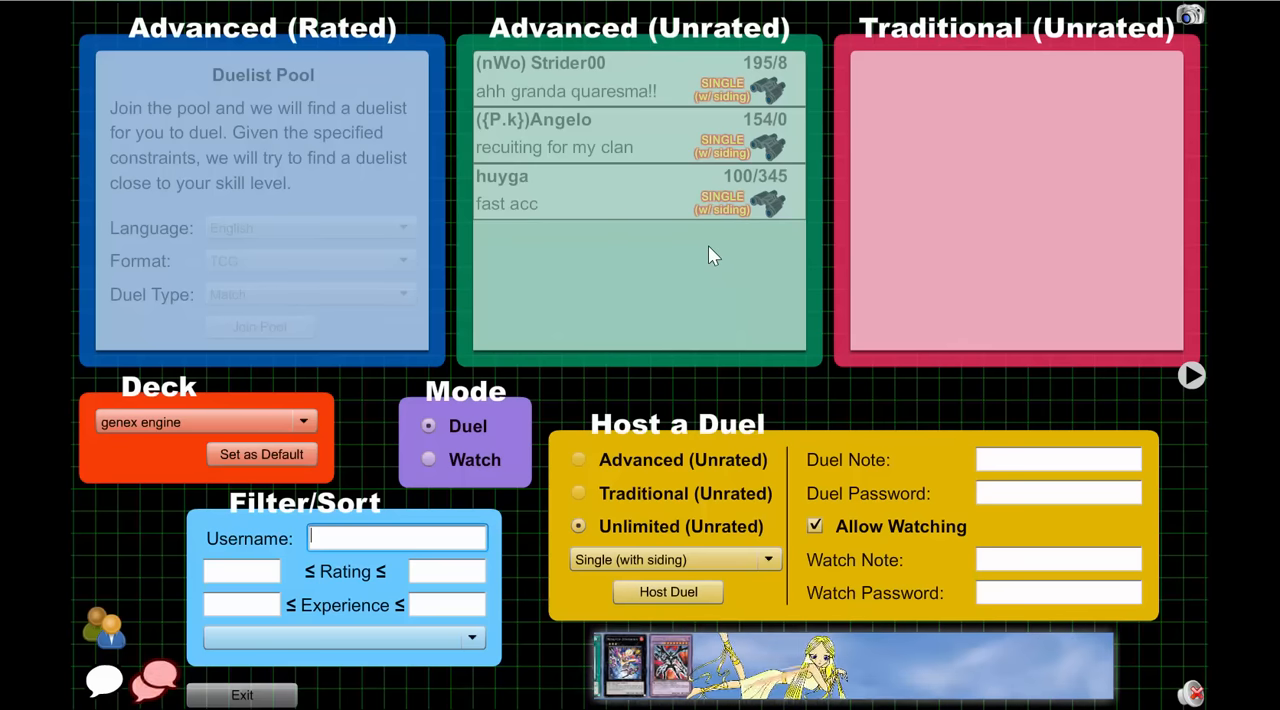
Set the lobby Mode to Watch and browse the Advanced lists of ongoing duels
click(428, 460)
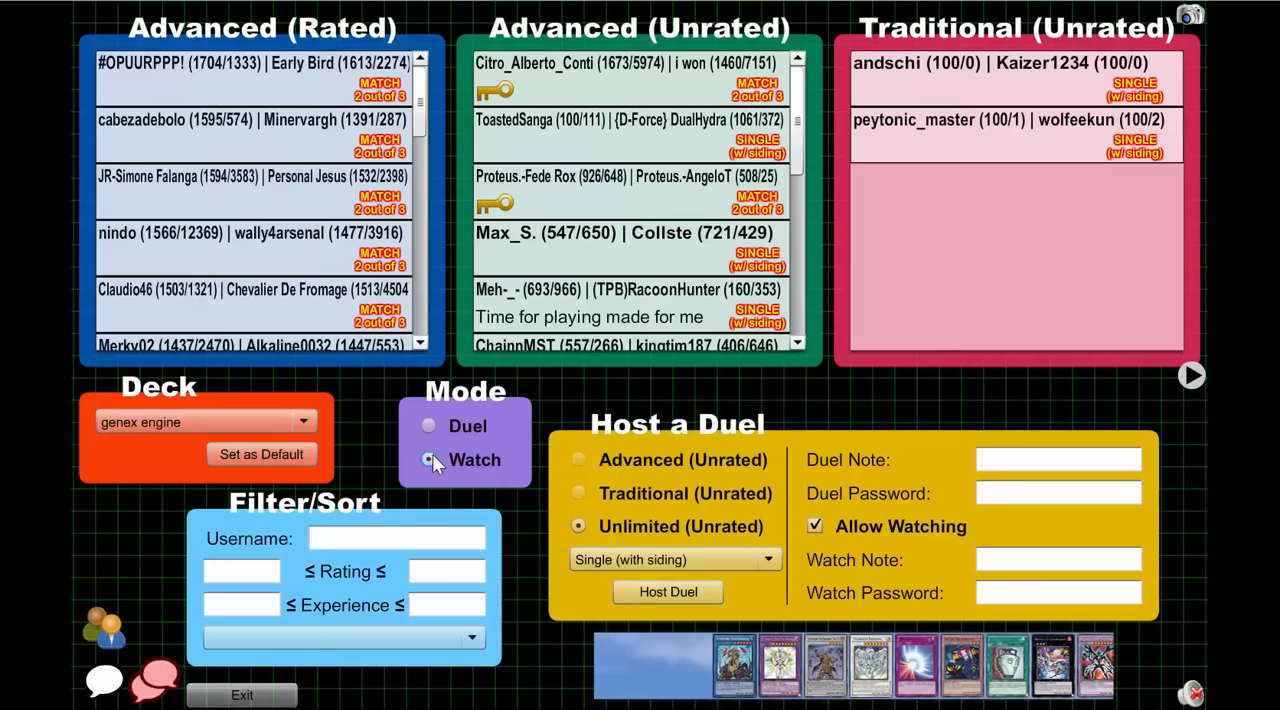
click(428, 460)
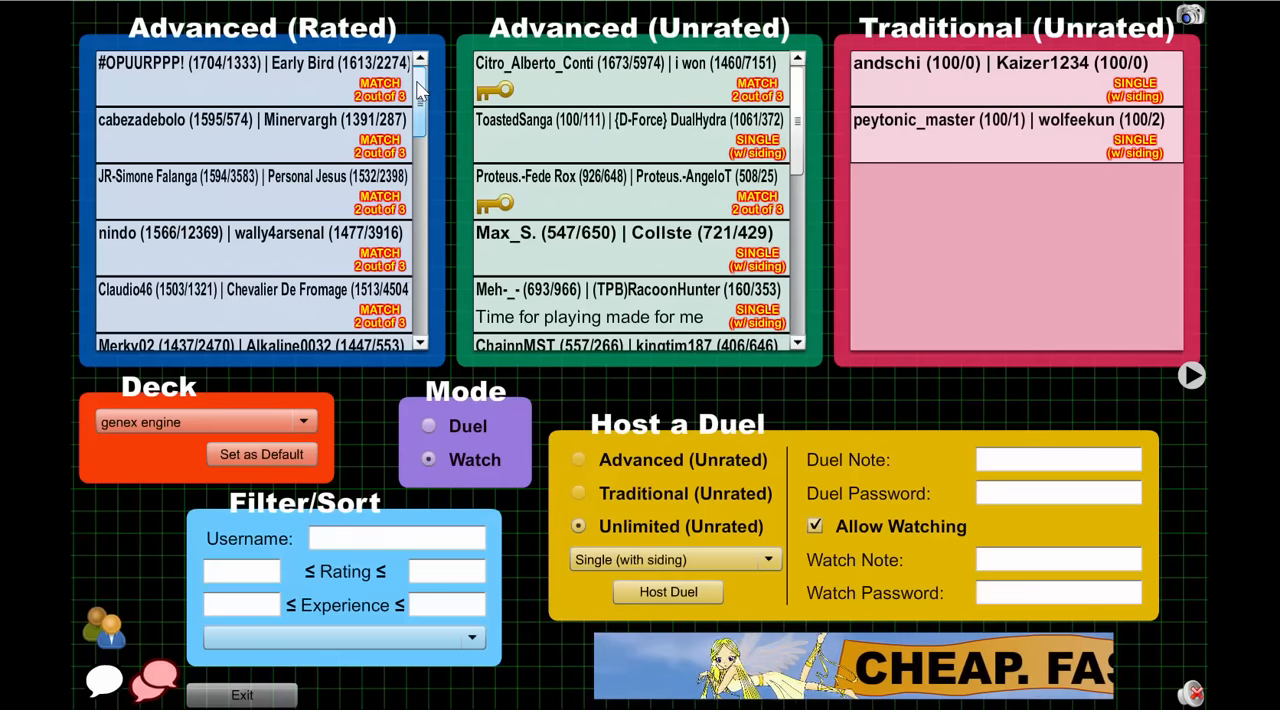
scroll(down, 3)
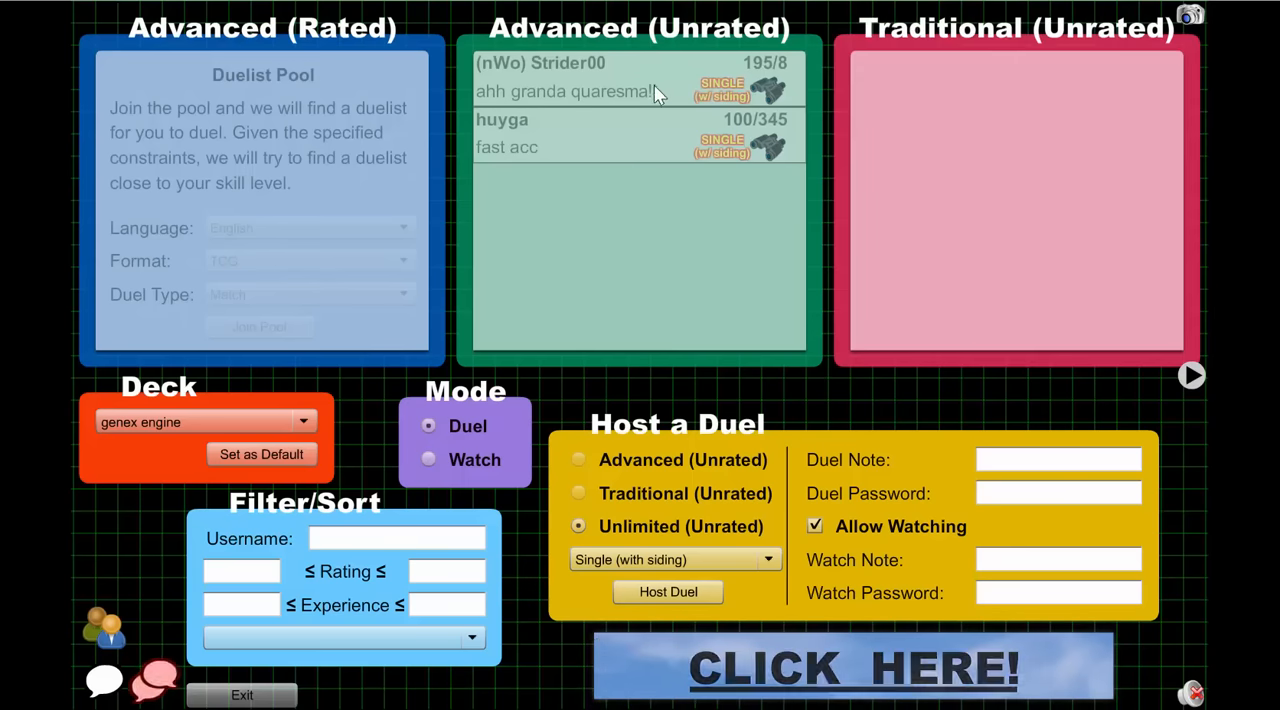
click(428, 460)
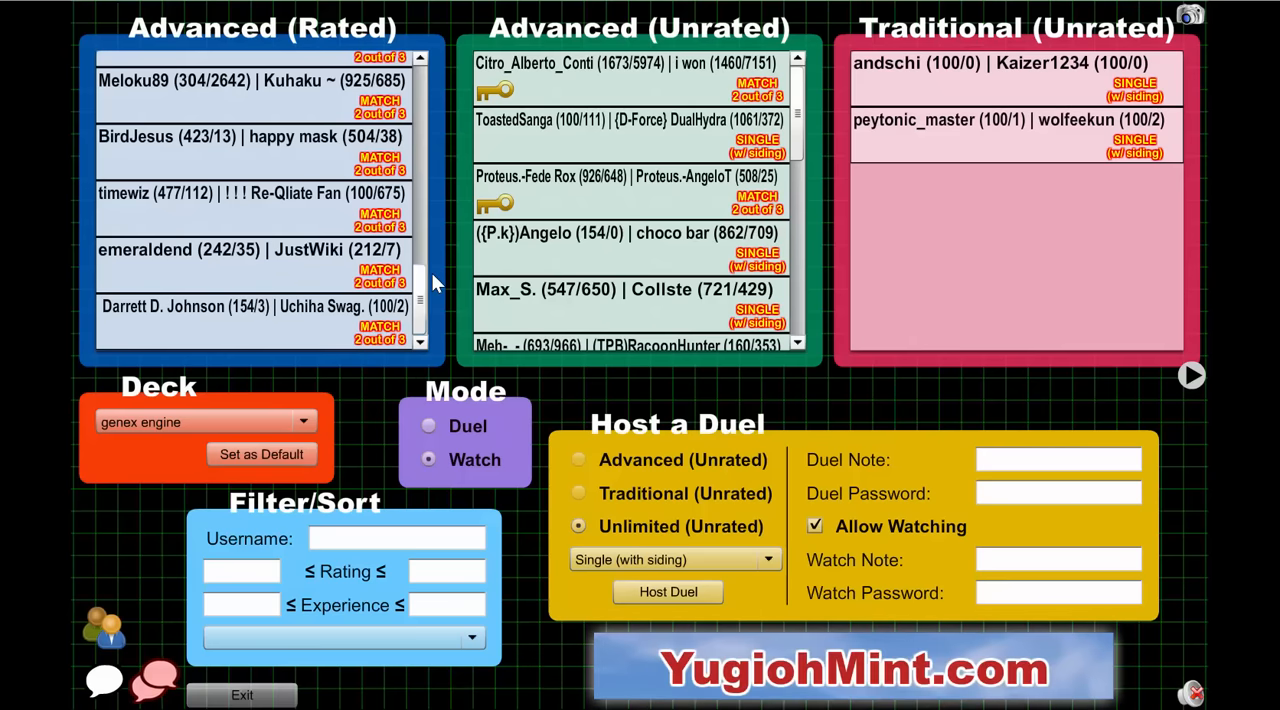
scroll(down, 3)
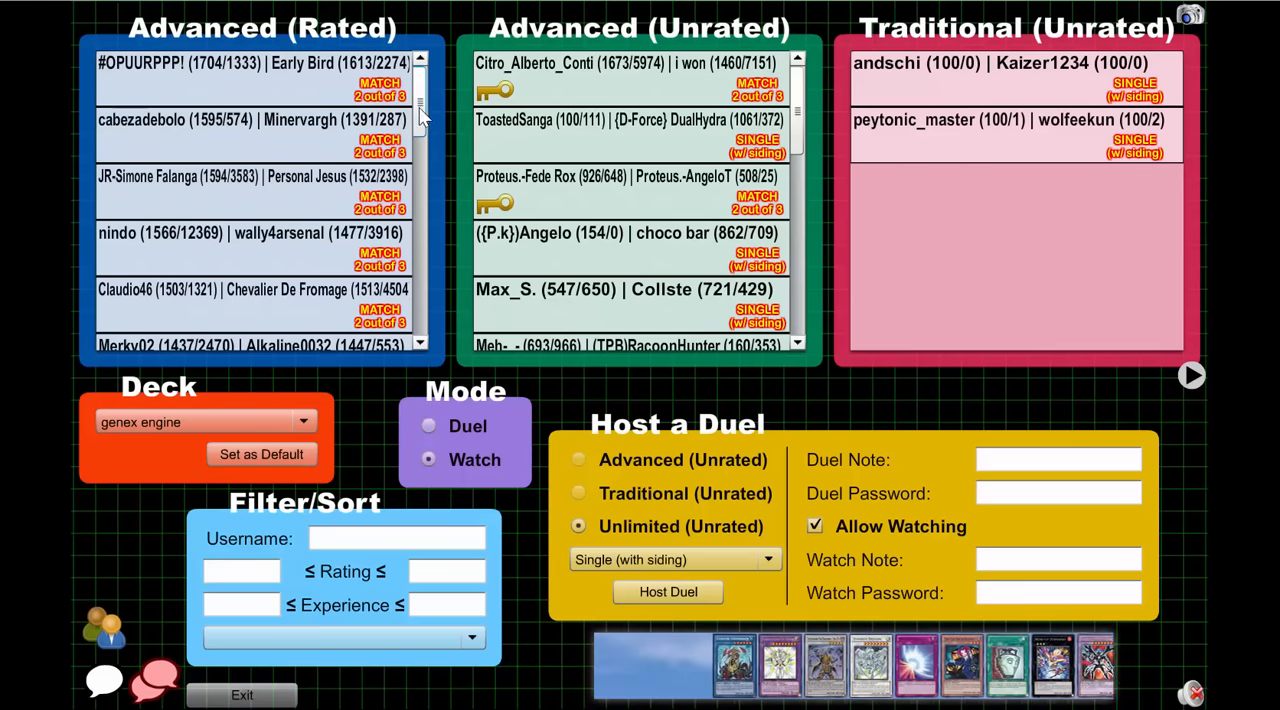
Start spectating the top rated duel in the list
click(104, 640)
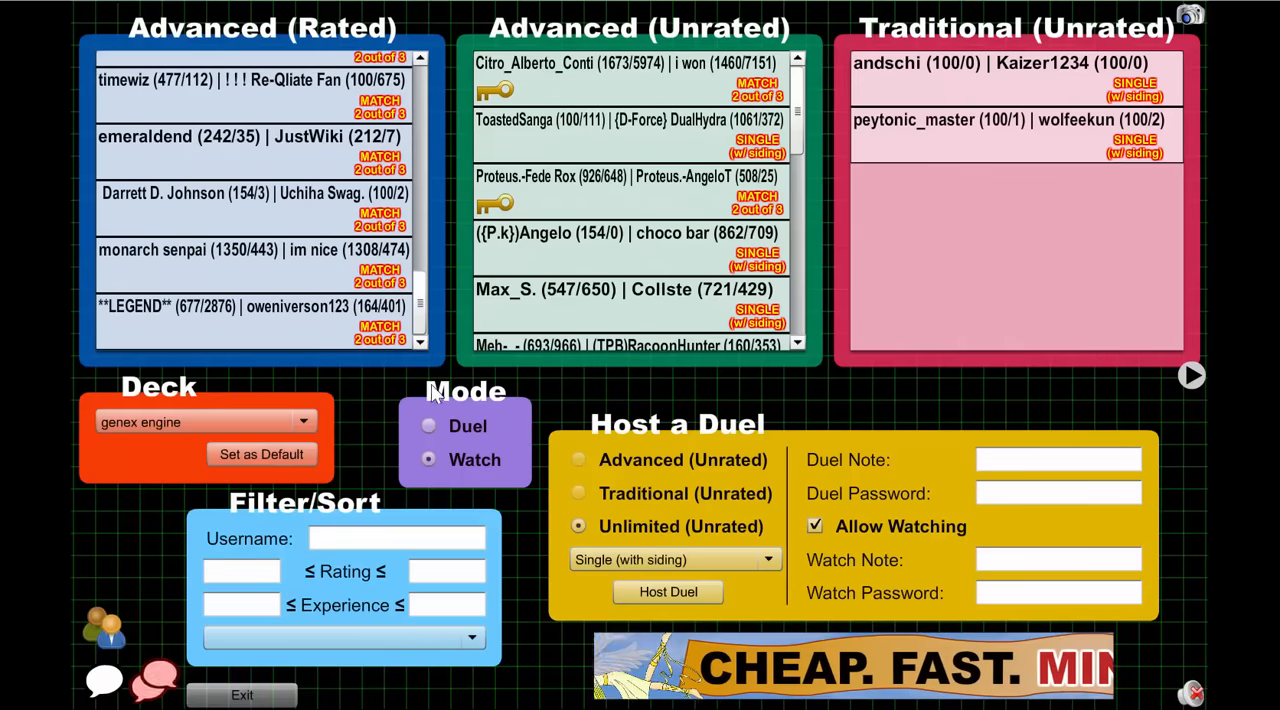
mouse_move(372, 522)
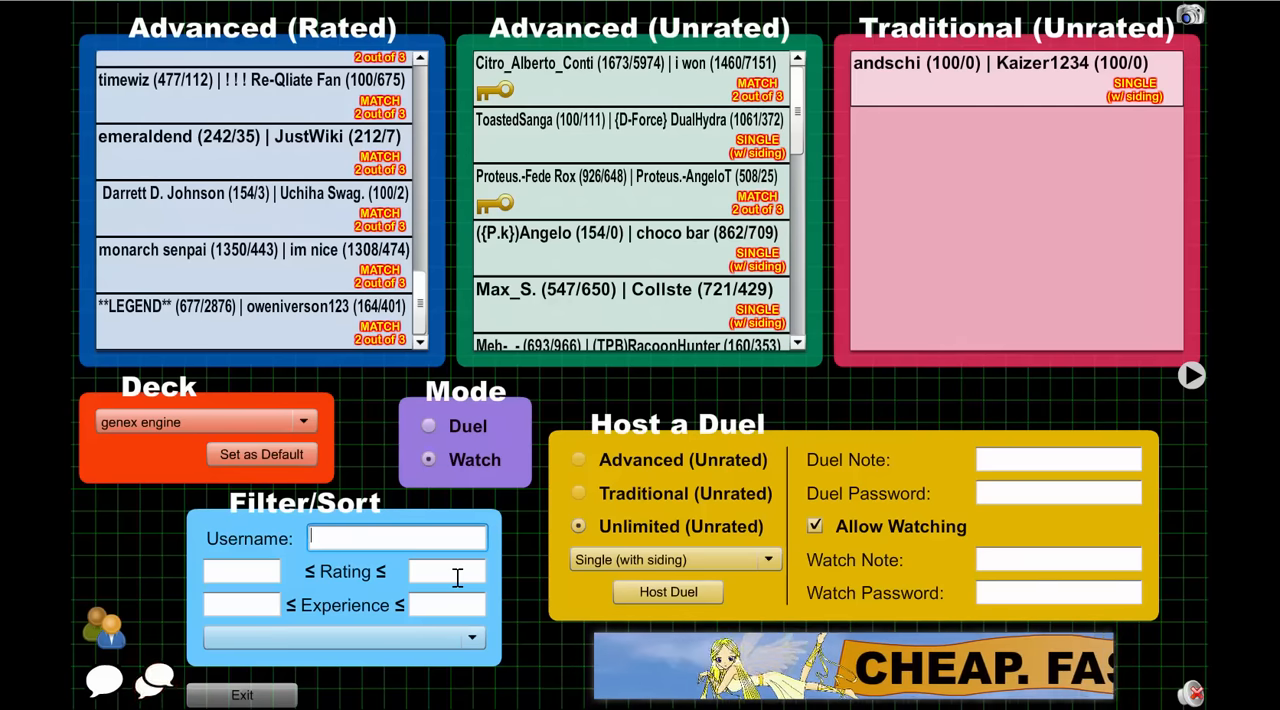
mouse_move(510, 570)
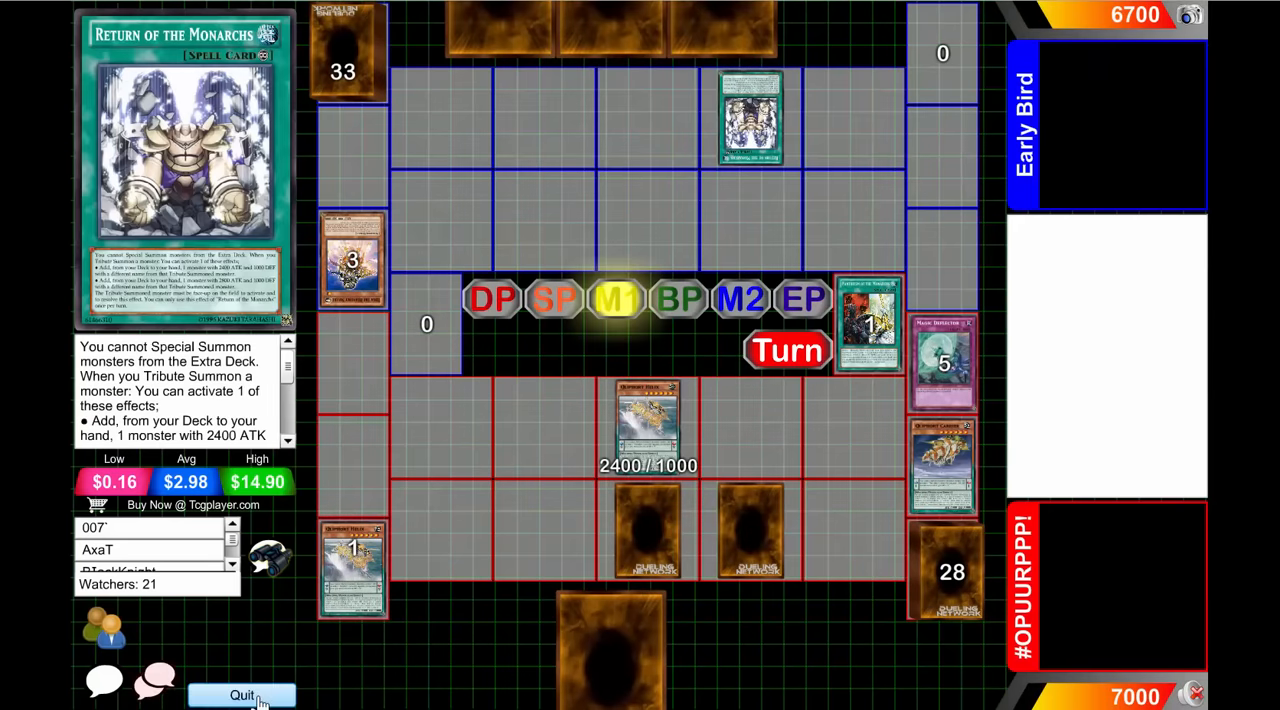
Quit the watched duel before heading to the Dueling Network Forums
click(240, 694)
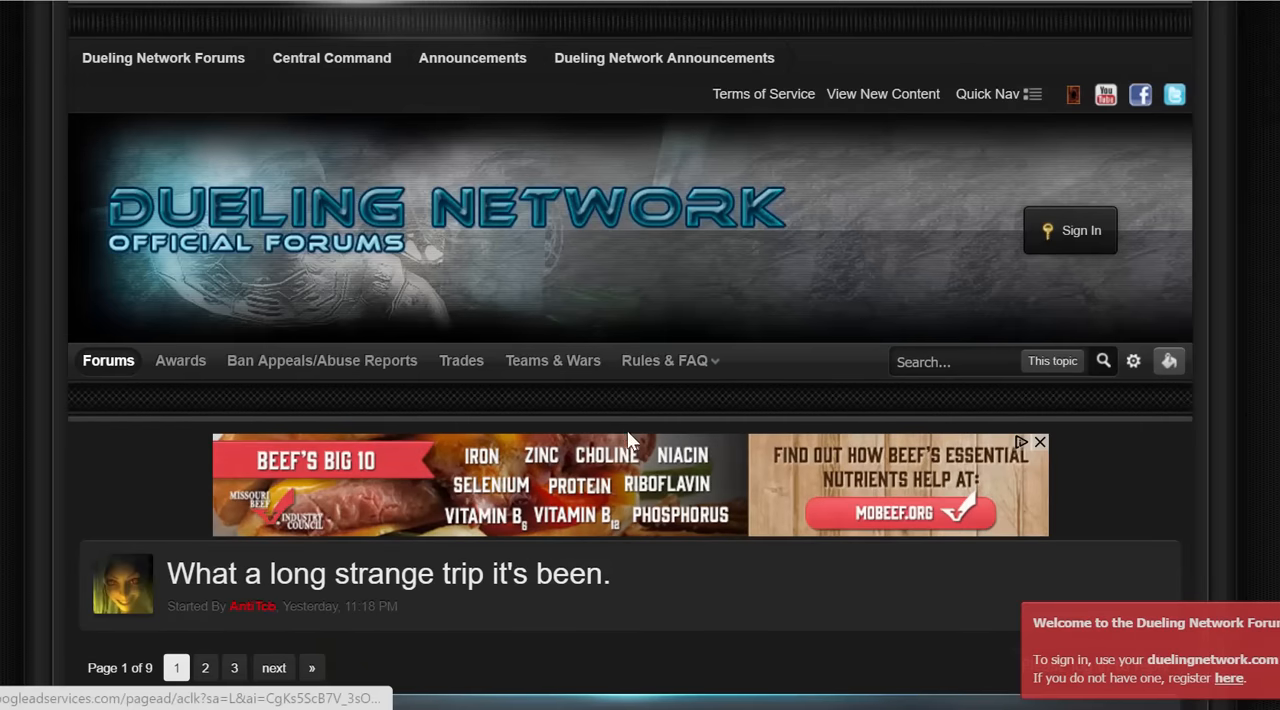
Scroll through the replies in the 'What a long strange trip it's been' thread
scroll(down, 3)
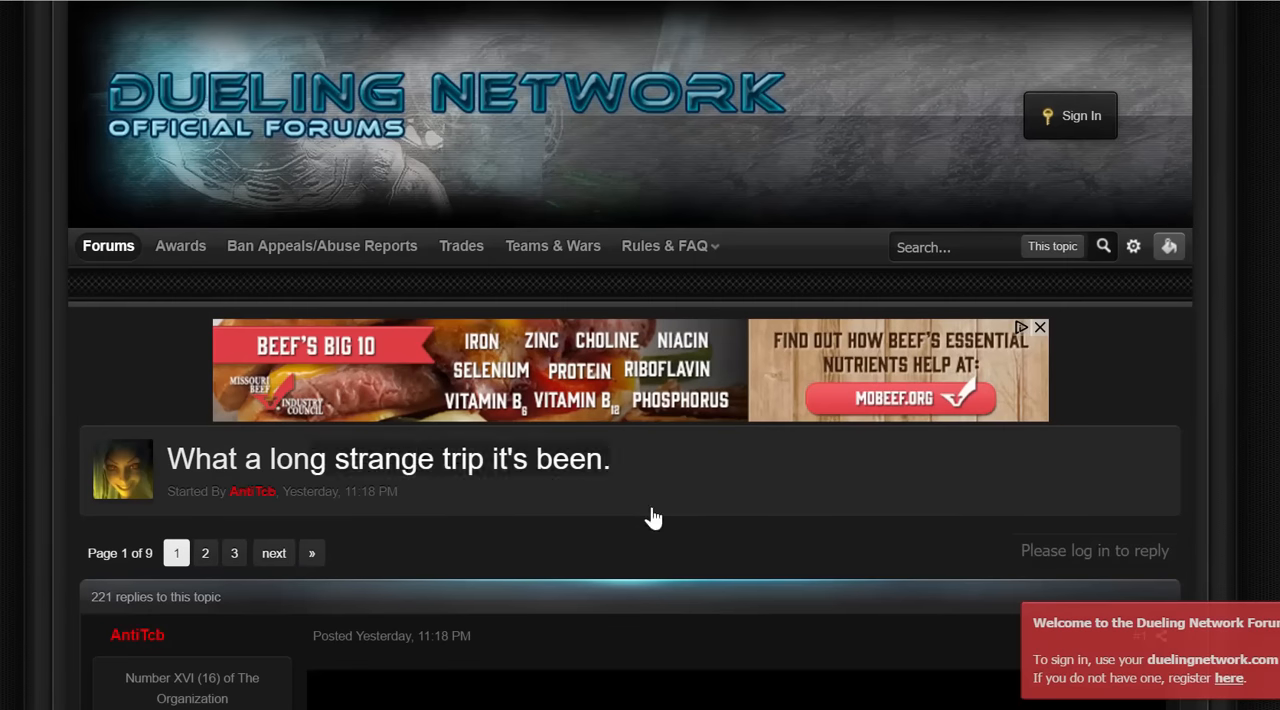
scroll(down, 3)
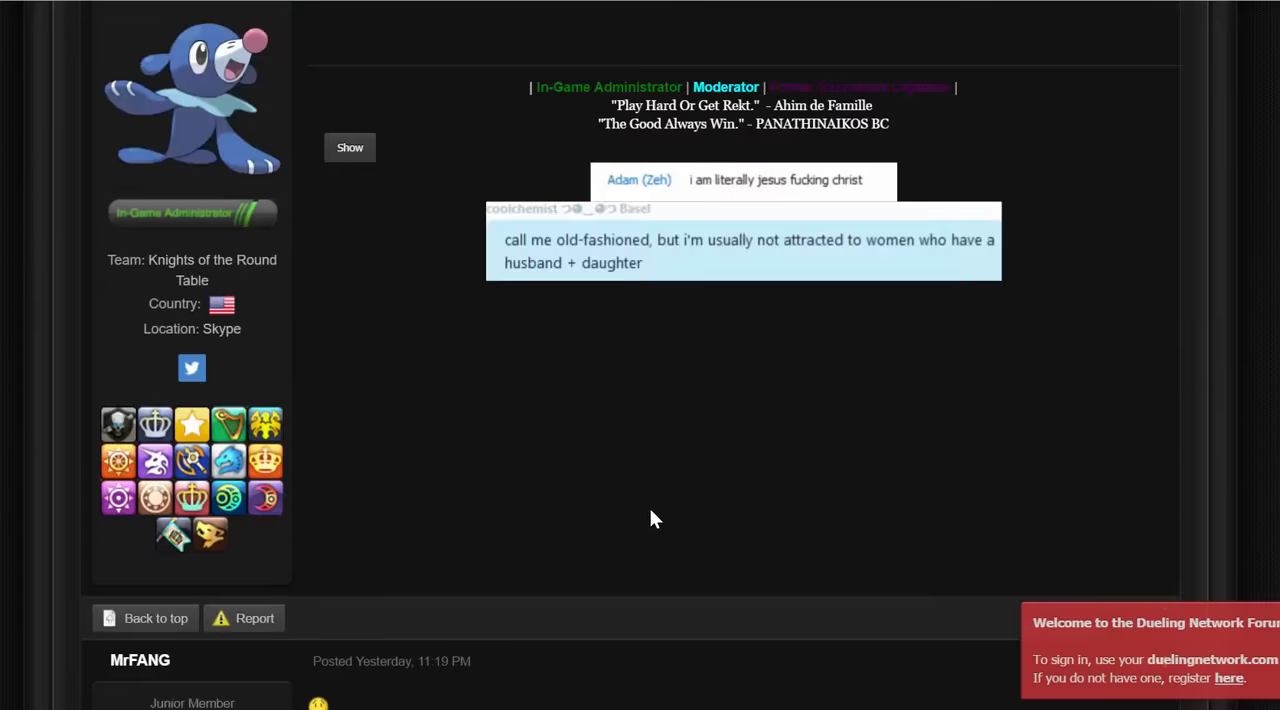
scroll(down, 3)
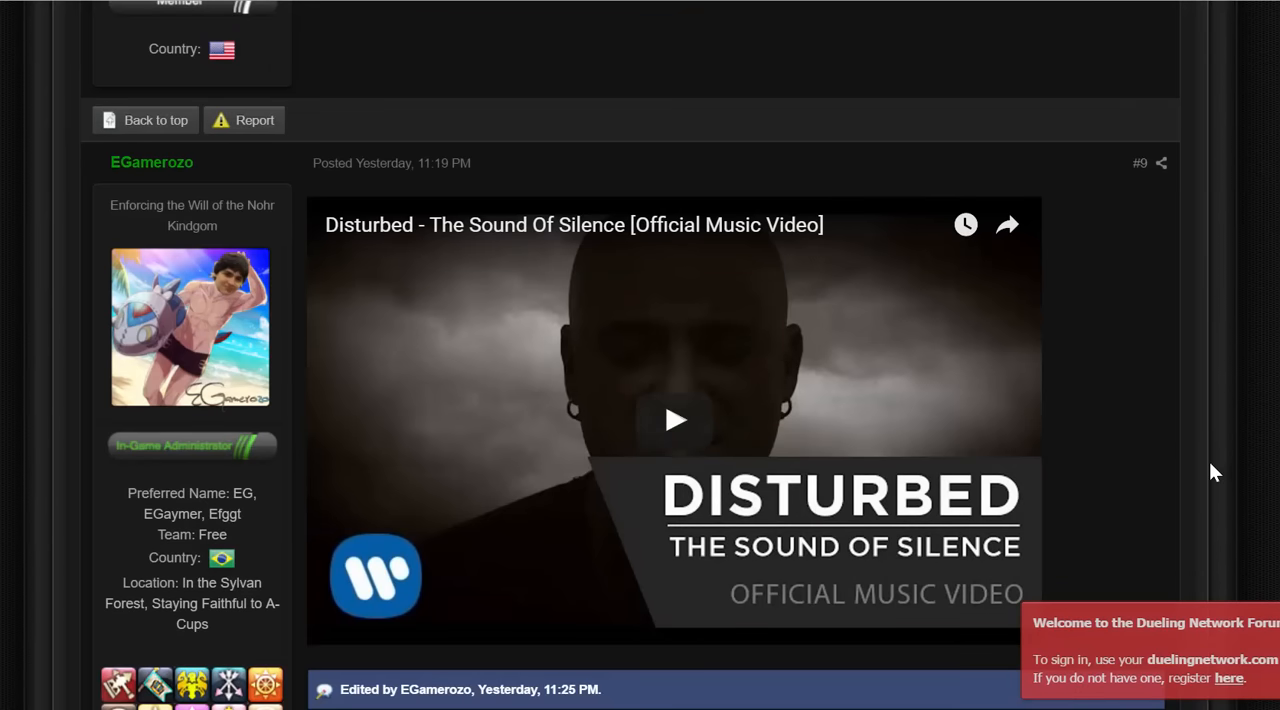
scroll(down, 3)
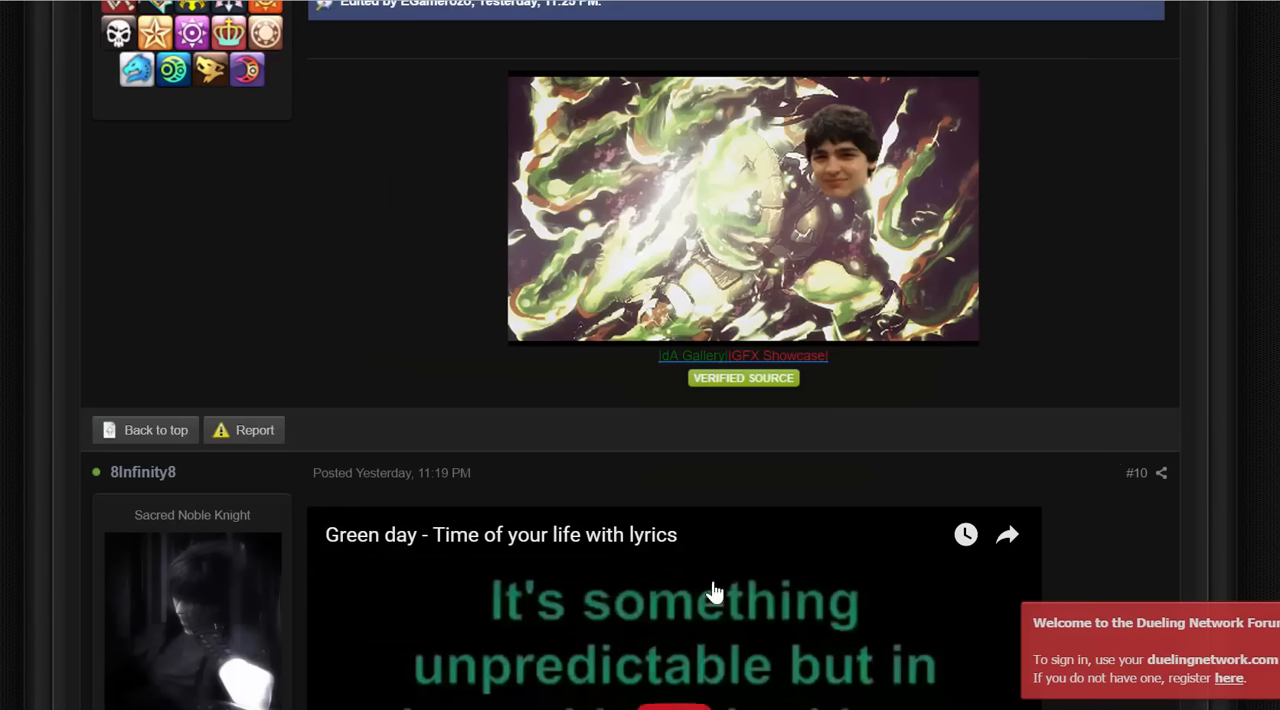
scroll(down, 3)
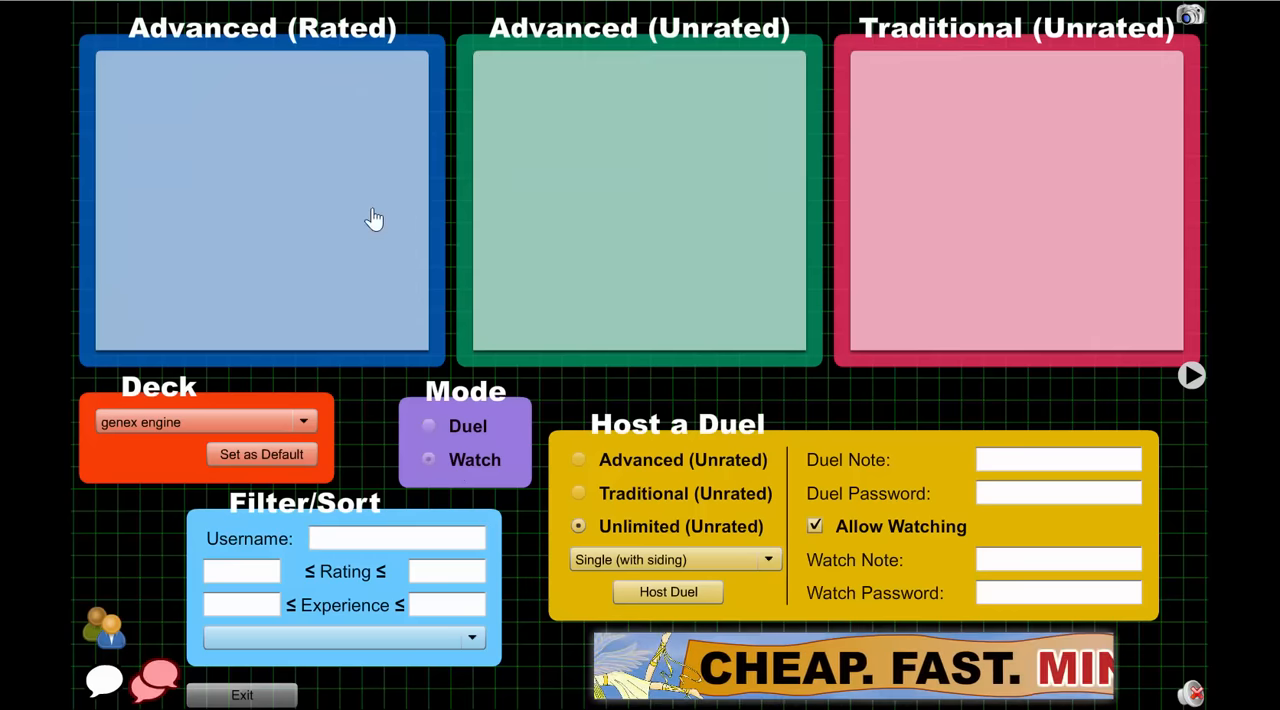
Toggle the lobby Mode between Duel and Watch, keeping it on Watch
click(428, 460)
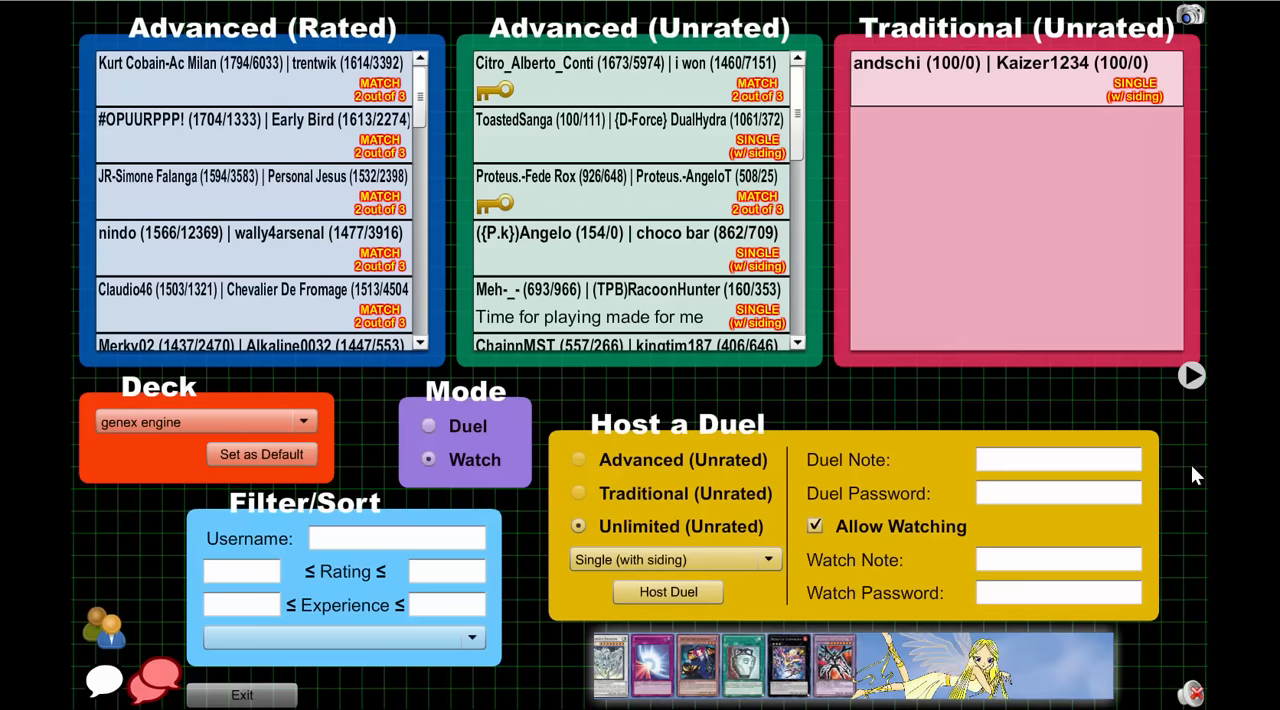
click(428, 426)
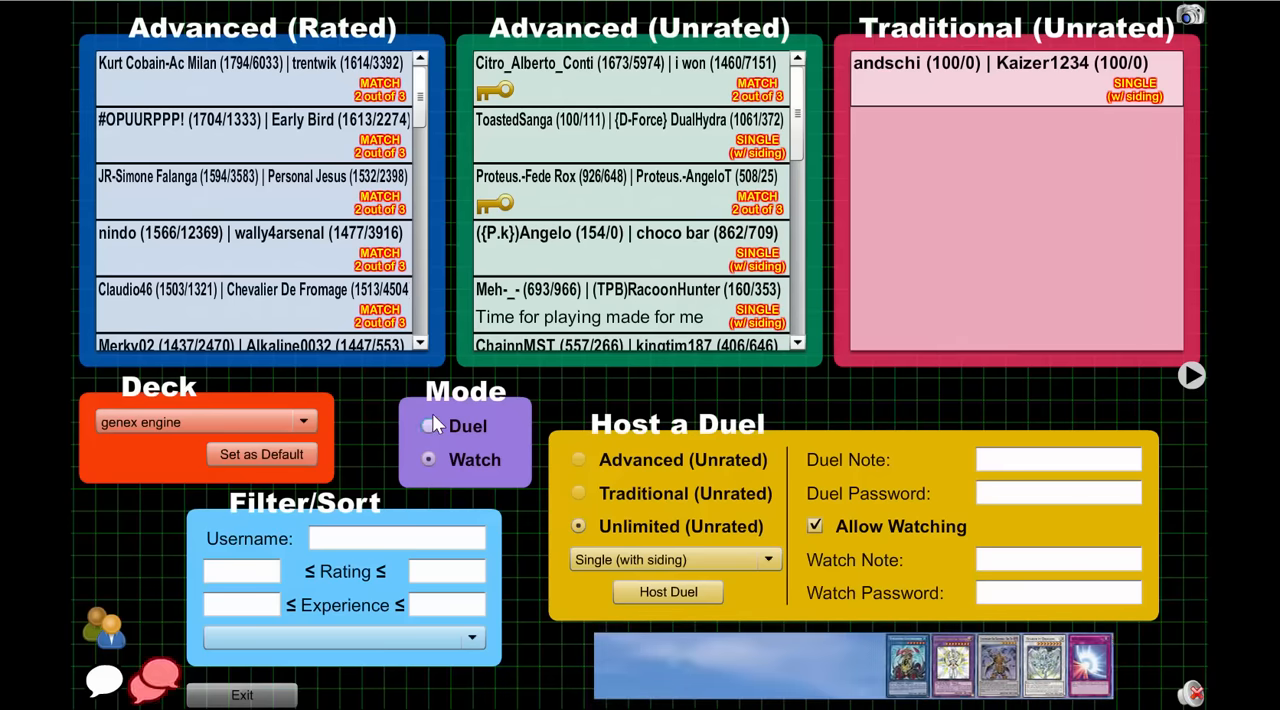
click(428, 460)
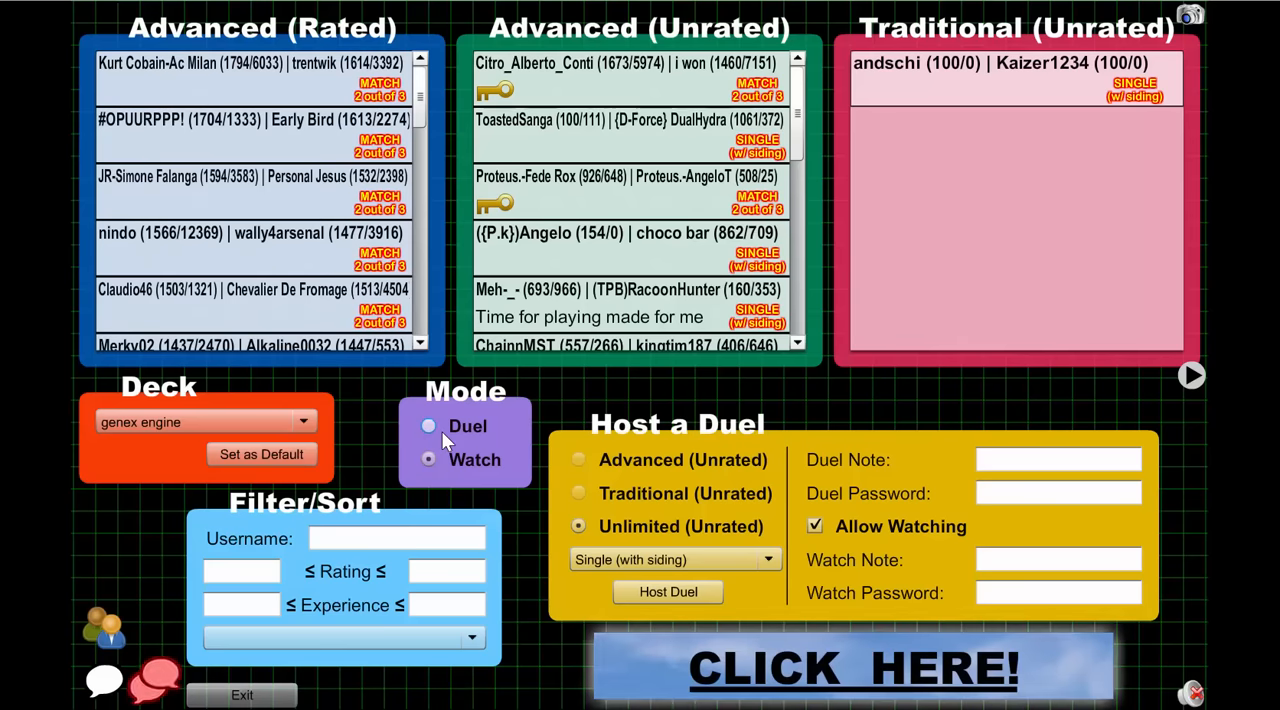
click(428, 460)
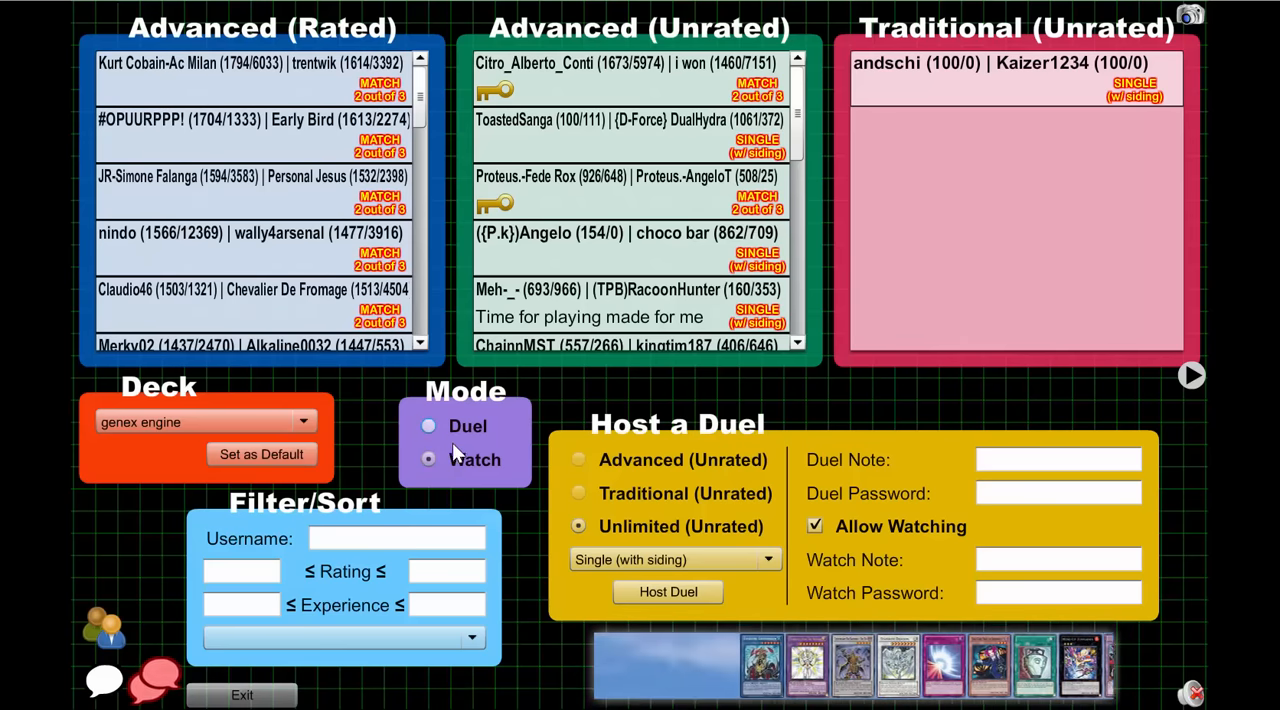
click(428, 460)
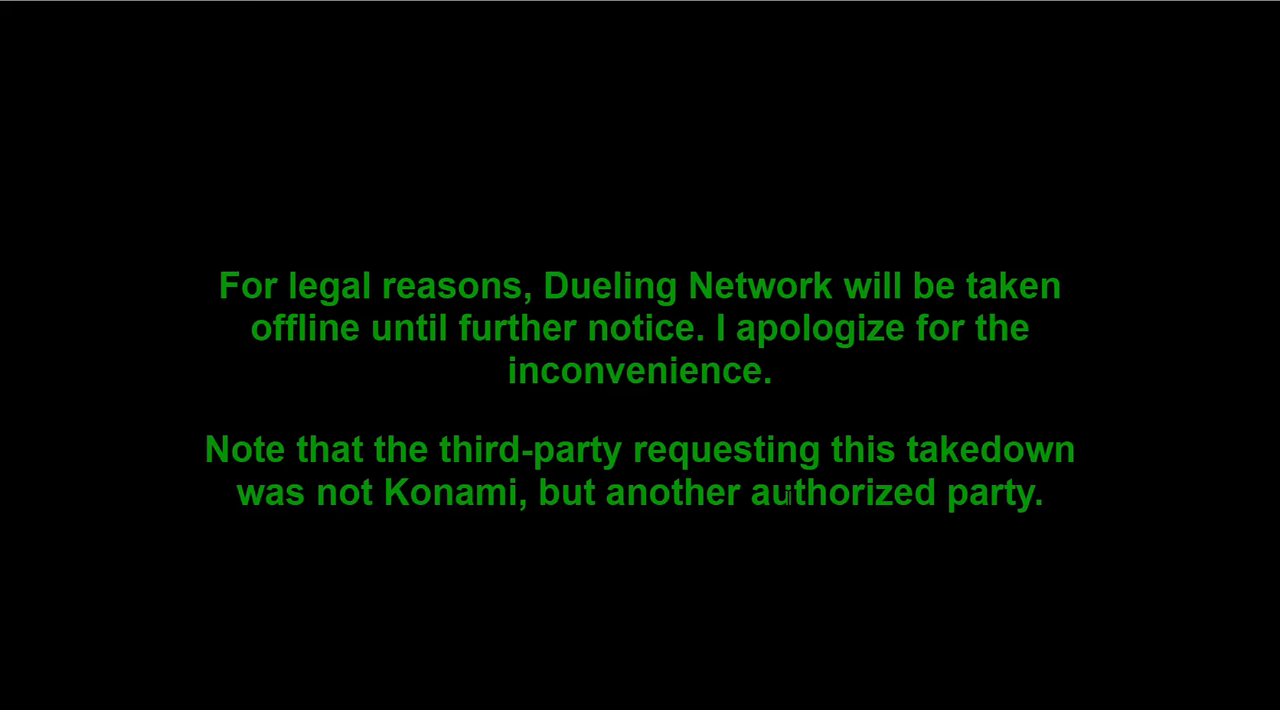
Highlight the takedown notice text before loading the workaround link to the home page
drag(228, 450, 848, 492)
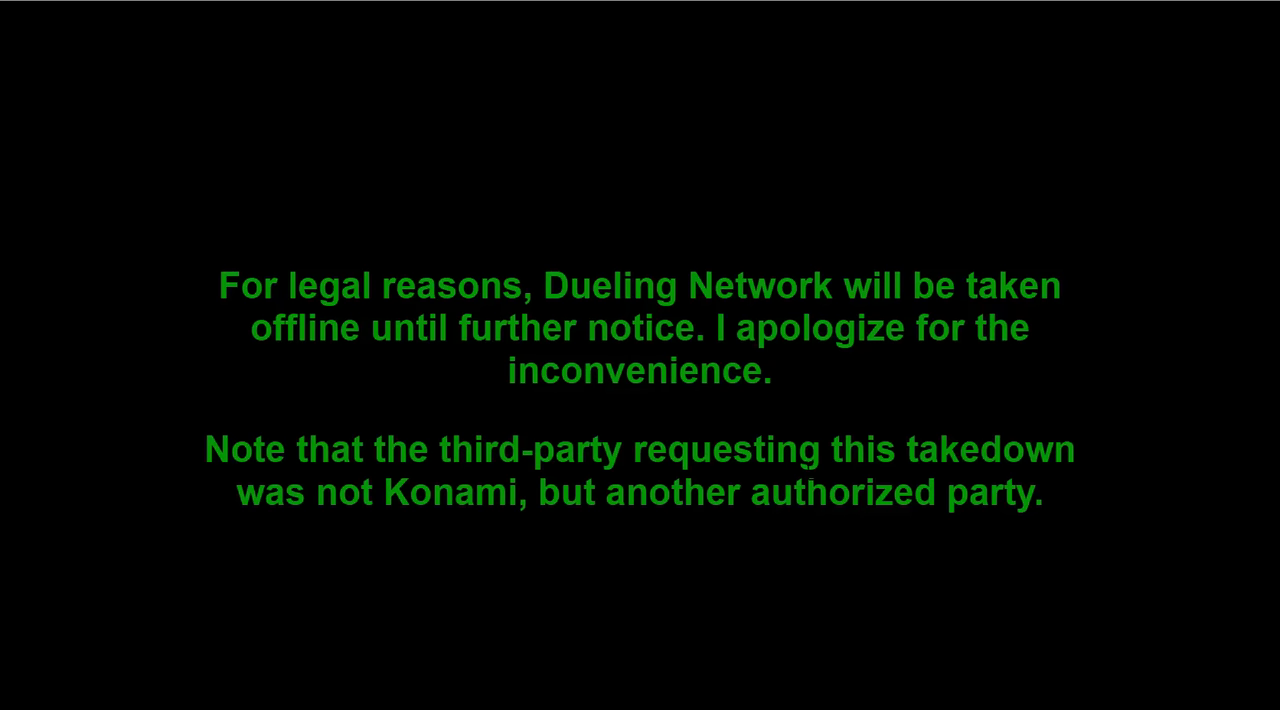
drag(238, 288, 908, 288)
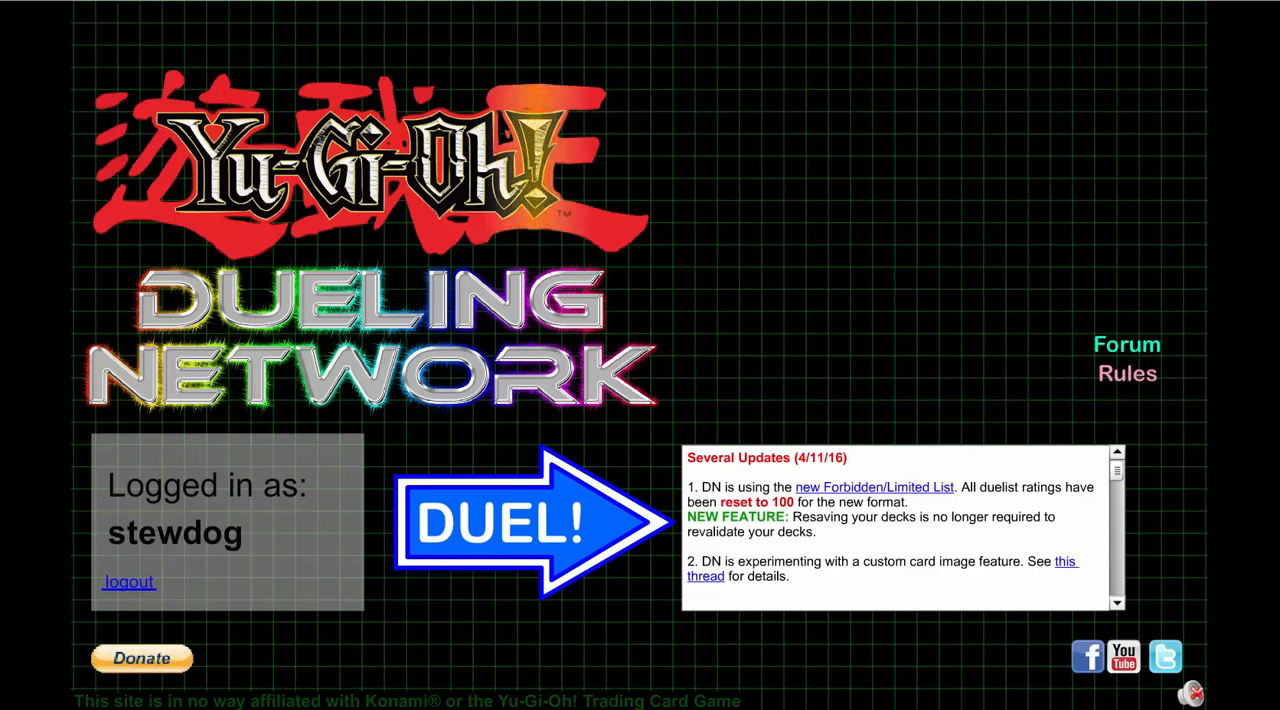
Enter the duel lobby in watch mode and bring up the Public Chat window over it
click(512, 540)
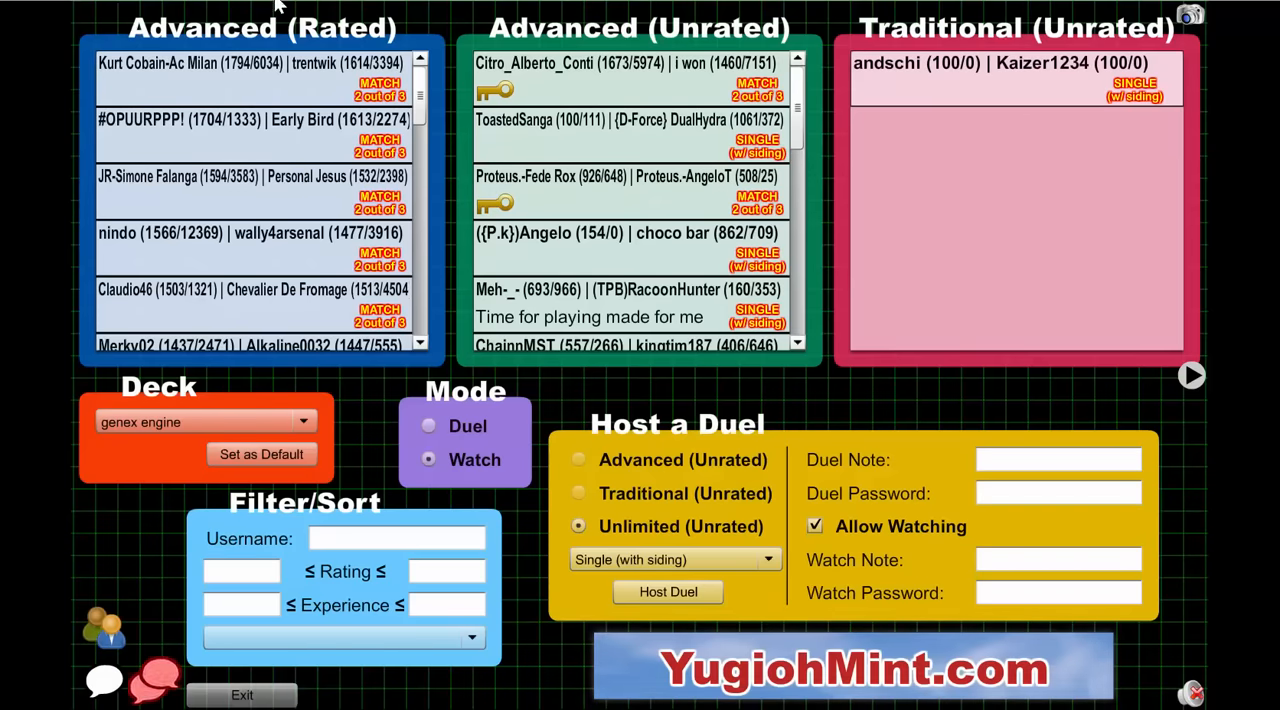
mouse_move(104, 680)
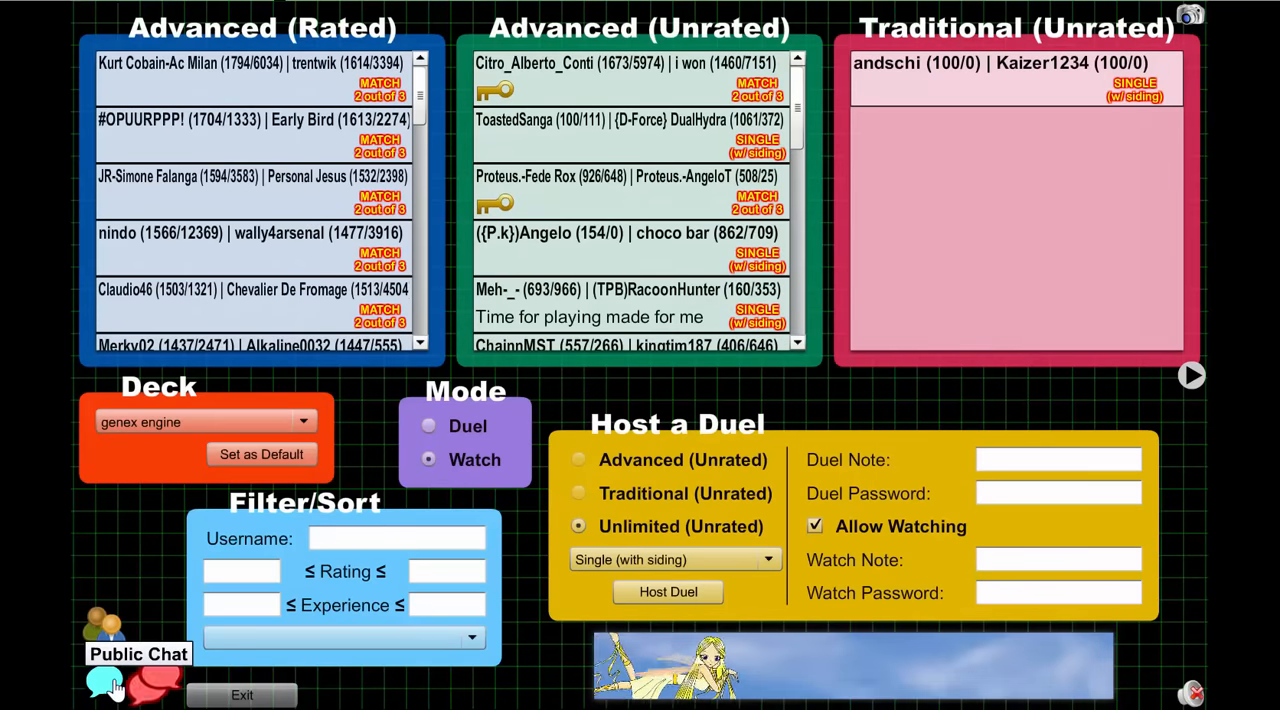
click(100, 672)
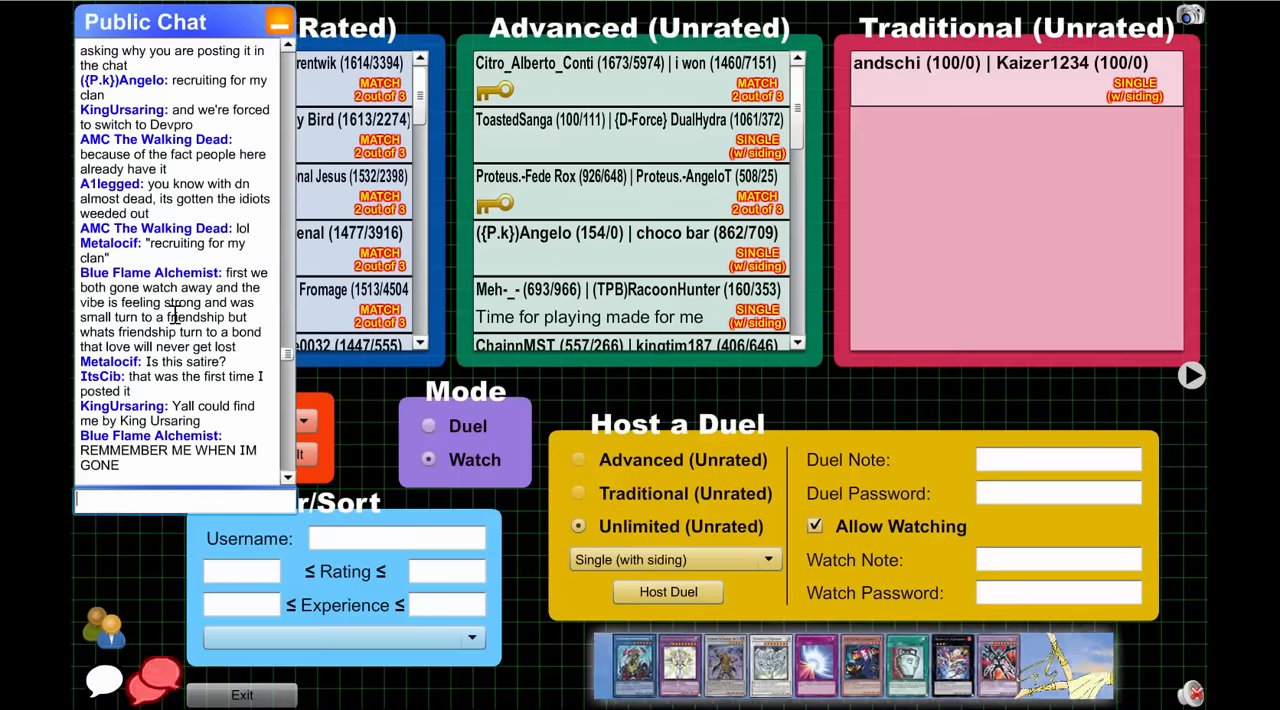